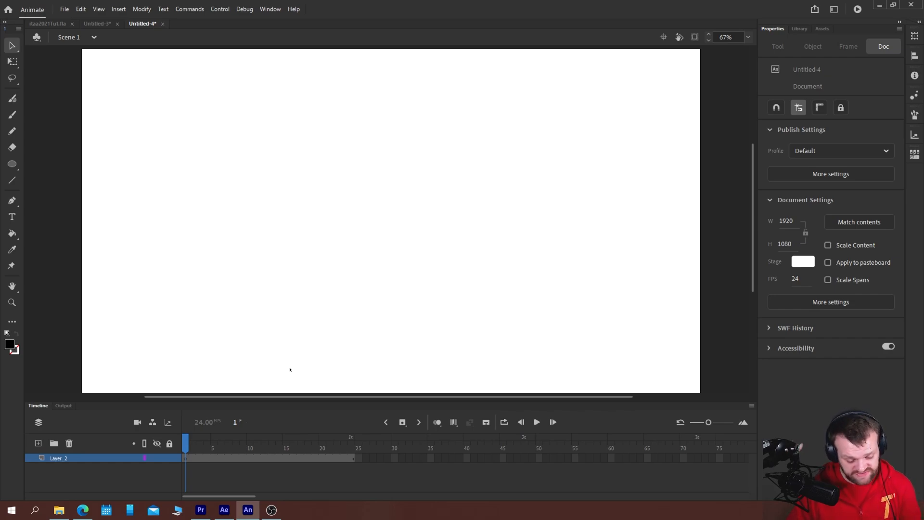
- Brush a circle on frame 1 and a square over its ghost at frame 24, erasing stray marks
{"action": "left_click", "coordinate": [11, 114]}
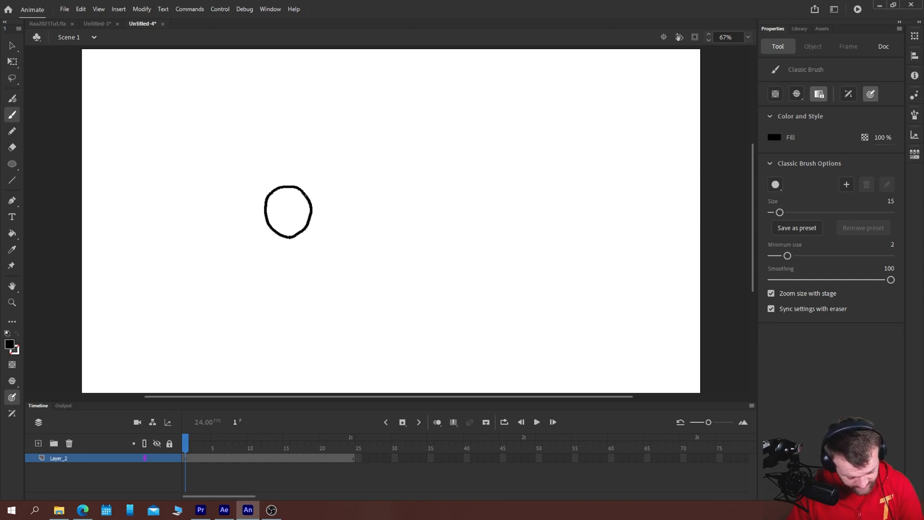
{"action": "left_click", "coordinate": [352, 457]}
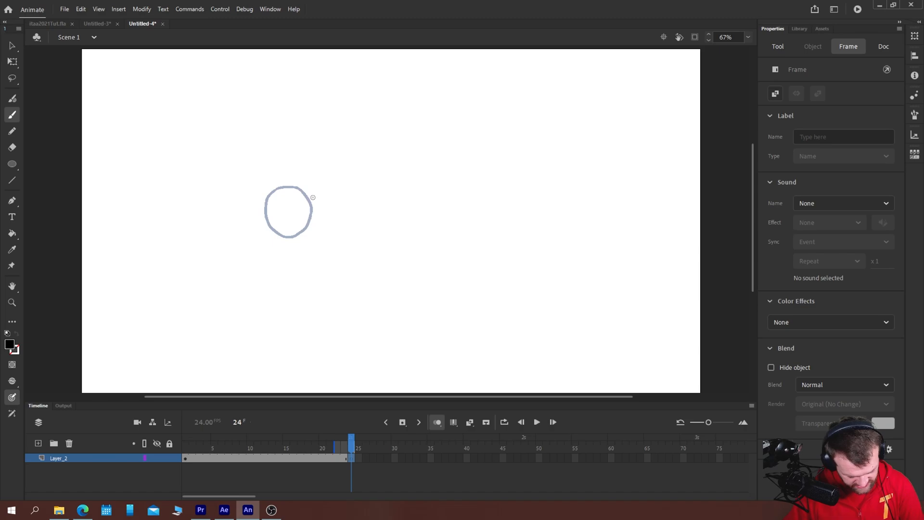
{"action": "left_click_drag", "start_coordinate": [311, 191], "coordinate": [312, 236]}
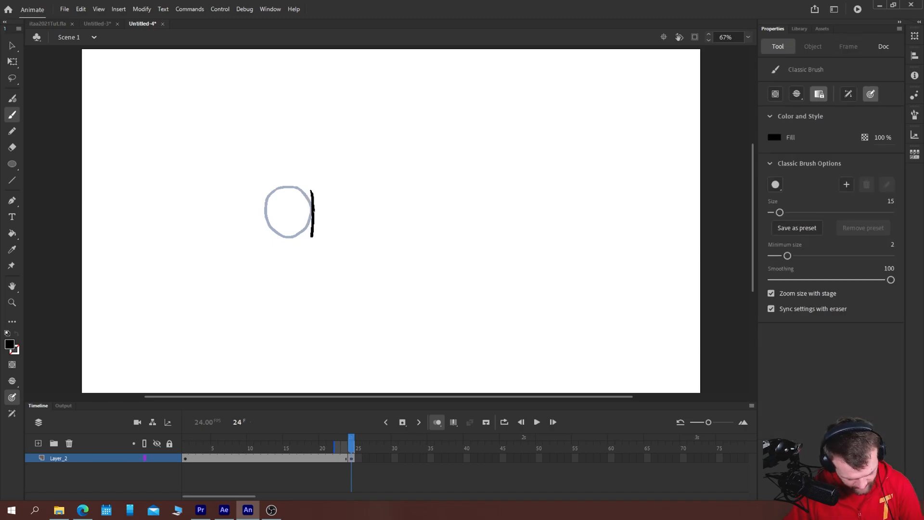
{"action": "left_click_drag", "start_coordinate": [313, 192], "coordinate": [265, 238]}
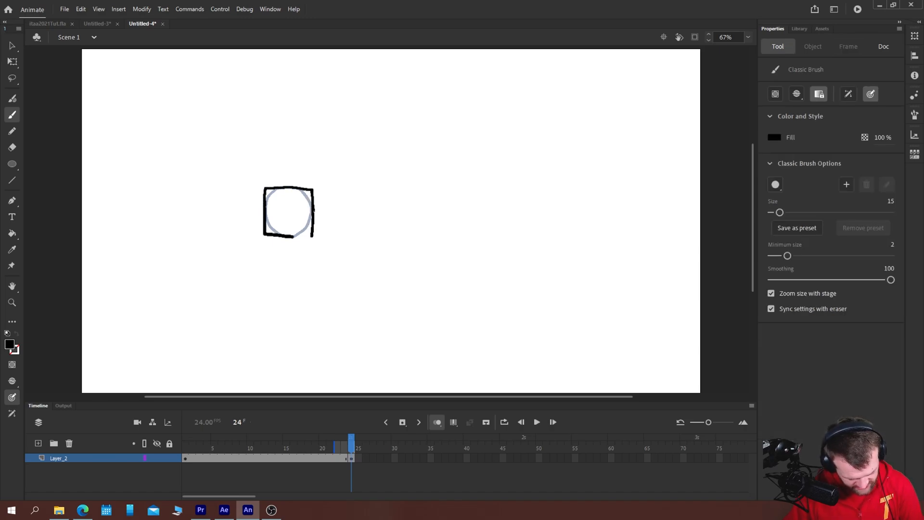
{"action": "left_click", "coordinate": [12, 148]}
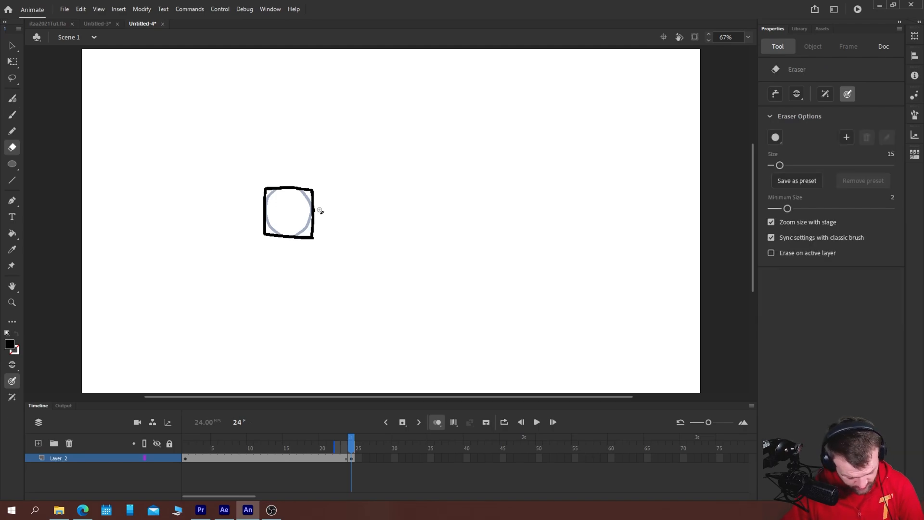
{"action": "mouse_move", "coordinate": [287, 253]}
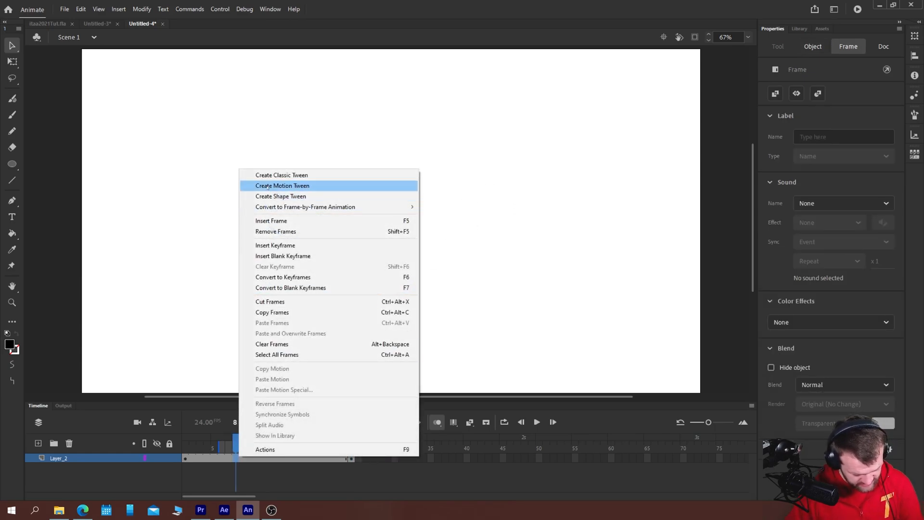
- Create a circle-to-square shape tween with Ease In Out easing
{"action": "left_click", "coordinate": [283, 186]}
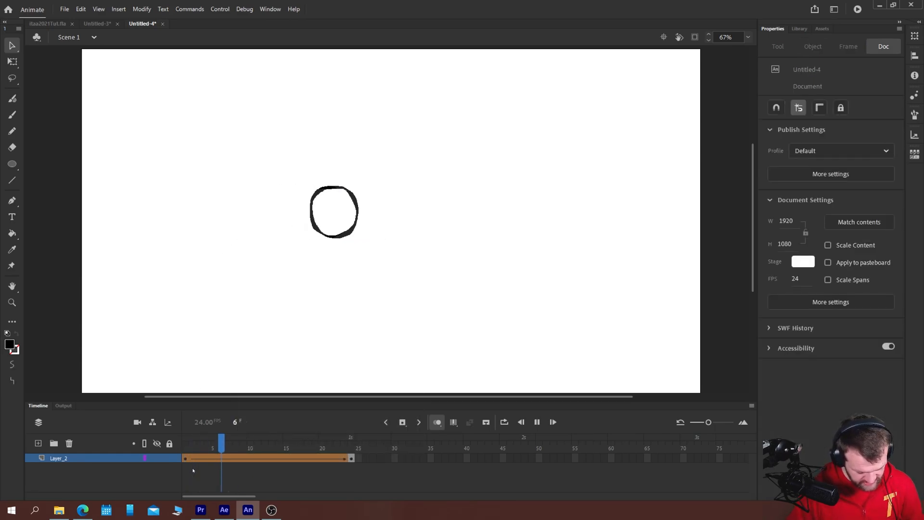
{"action": "left_click", "coordinate": [329, 439]}
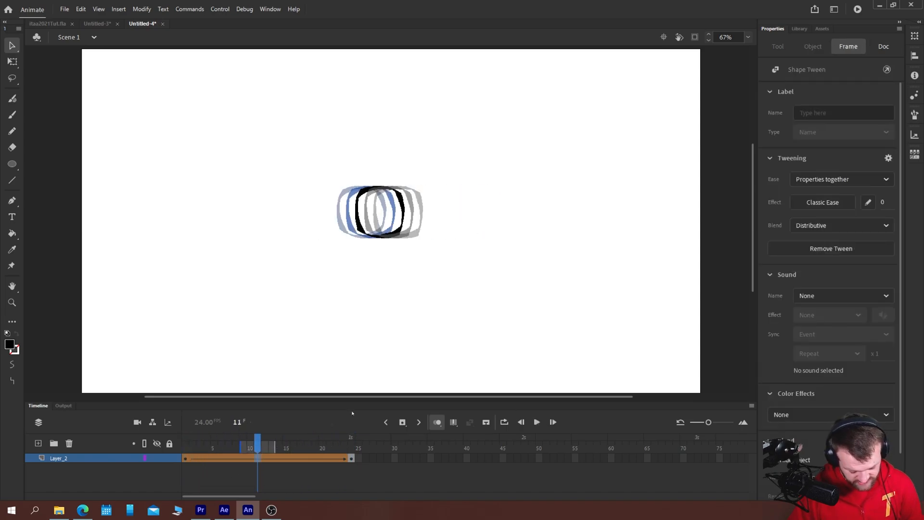
{"action": "left_click", "coordinate": [821, 202]}
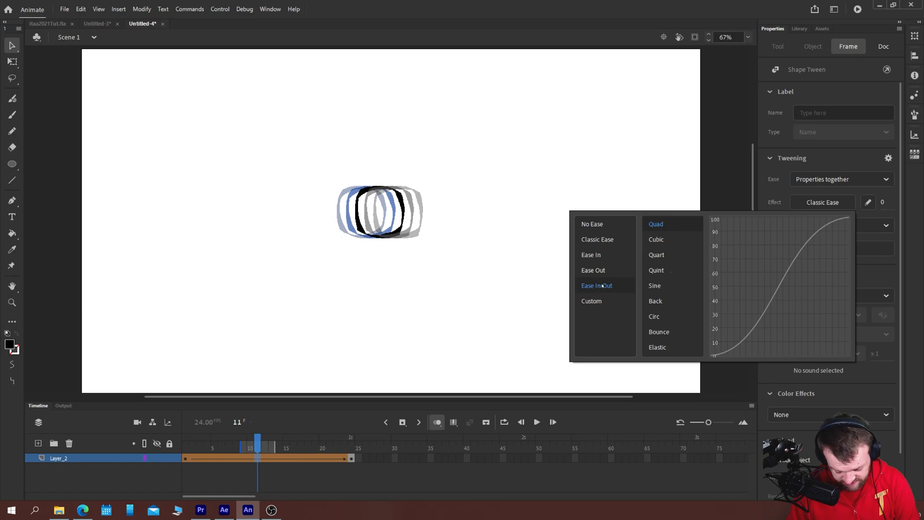
{"action": "left_click", "coordinate": [656, 270]}
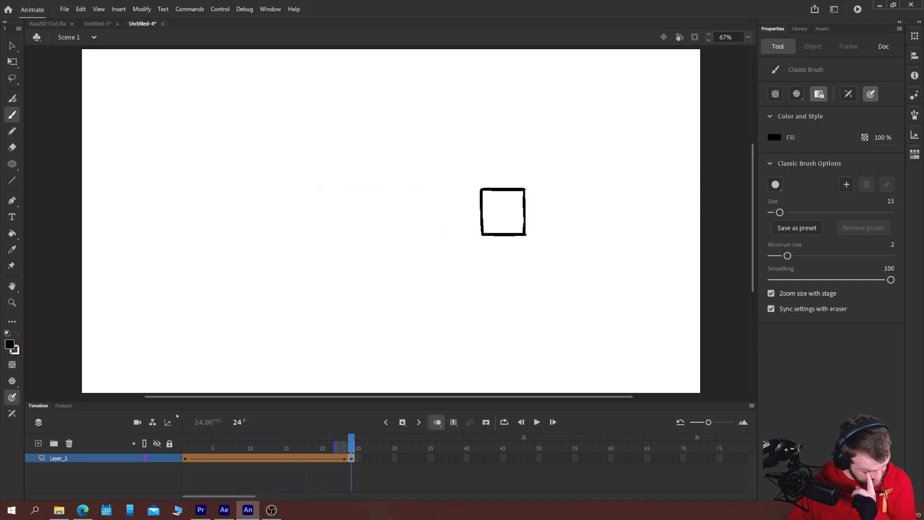
- Preview the morph at frame 13, then switch to the Untitled-3 teardrop document
{"action": "left_click", "coordinate": [884, 46]}
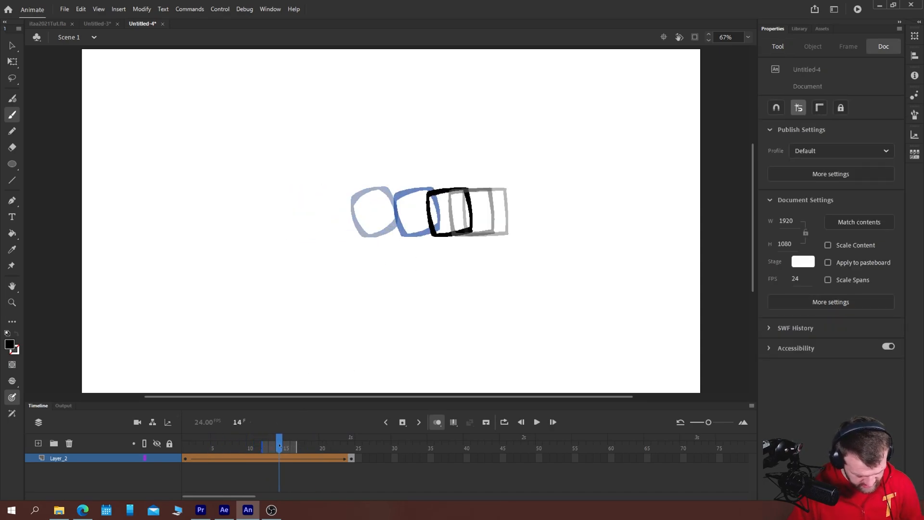
{"action": "left_click", "coordinate": [272, 441]}
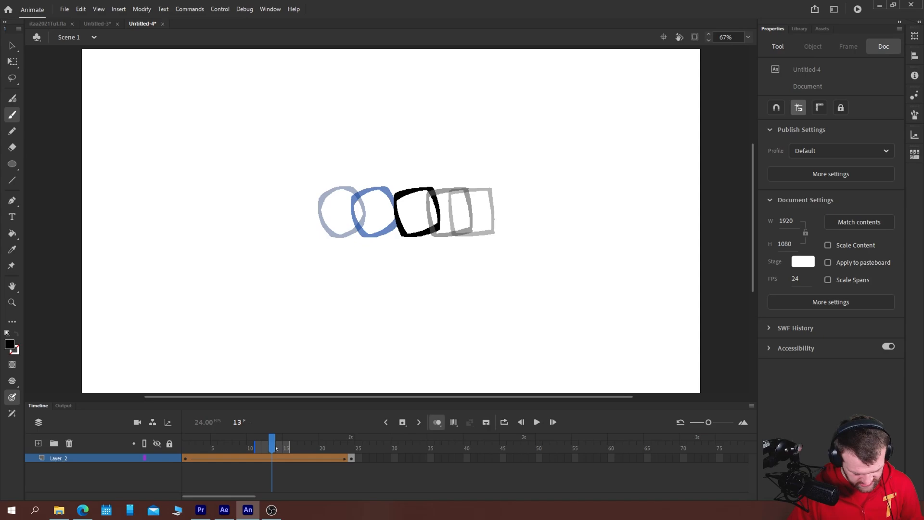
{"action": "mouse_move", "coordinate": [349, 289]}
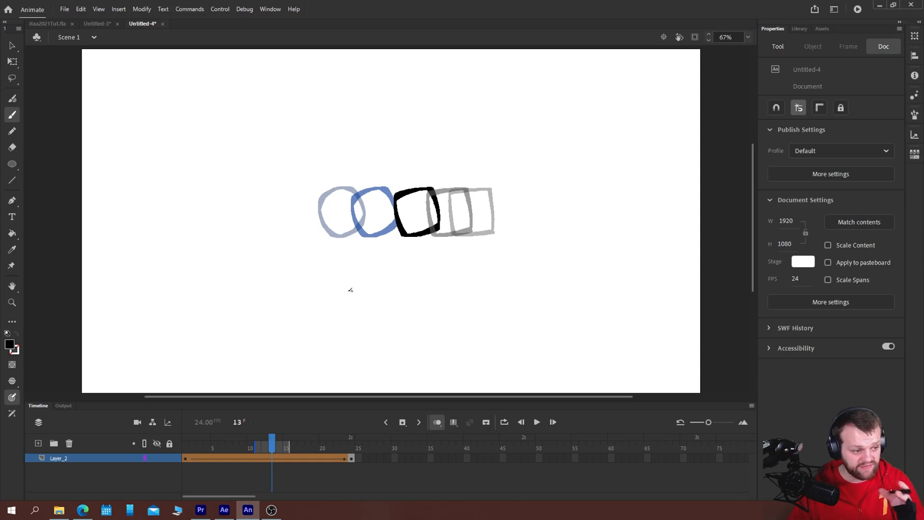
{"action": "left_click", "coordinate": [98, 24]}
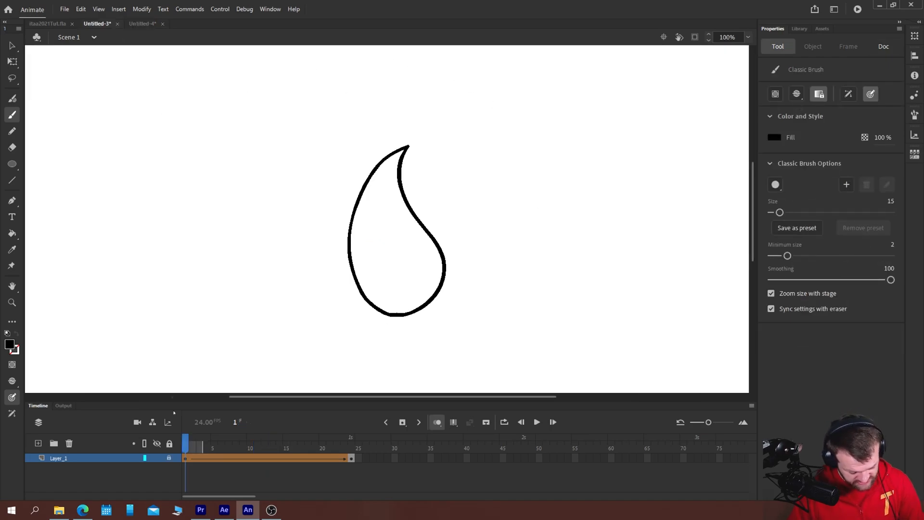
- Zoom the teardrop view to 200% and open the Modify > Shape options
{"action": "left_click", "coordinate": [535, 422]}
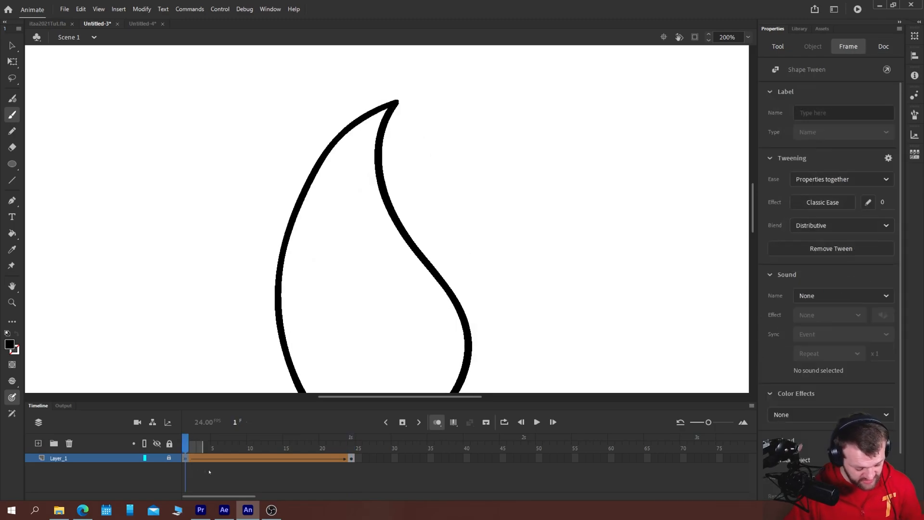
{"action": "left_click", "coordinate": [141, 8]}
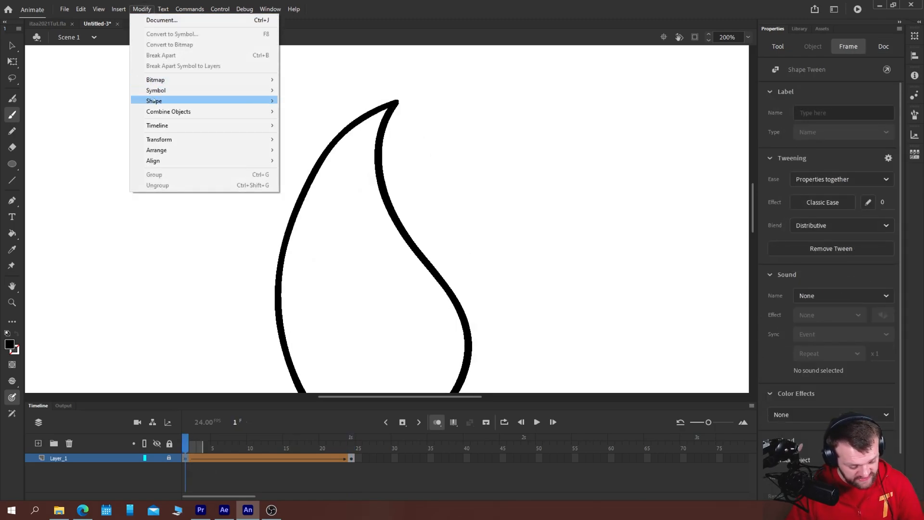
- Add two shape hints, dragging one up toward the teardrop's tip, then view frame 24
{"action": "left_click", "coordinate": [312, 191]}
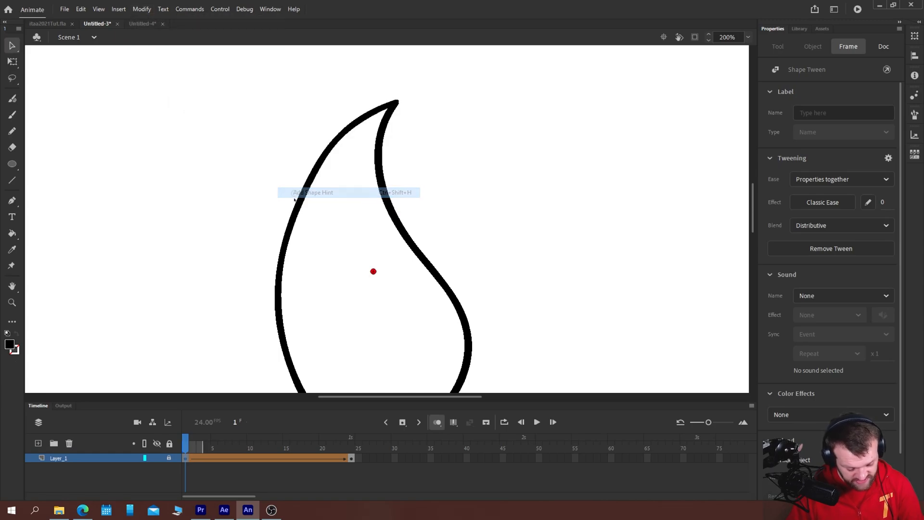
{"action": "left_click", "coordinate": [883, 46]}
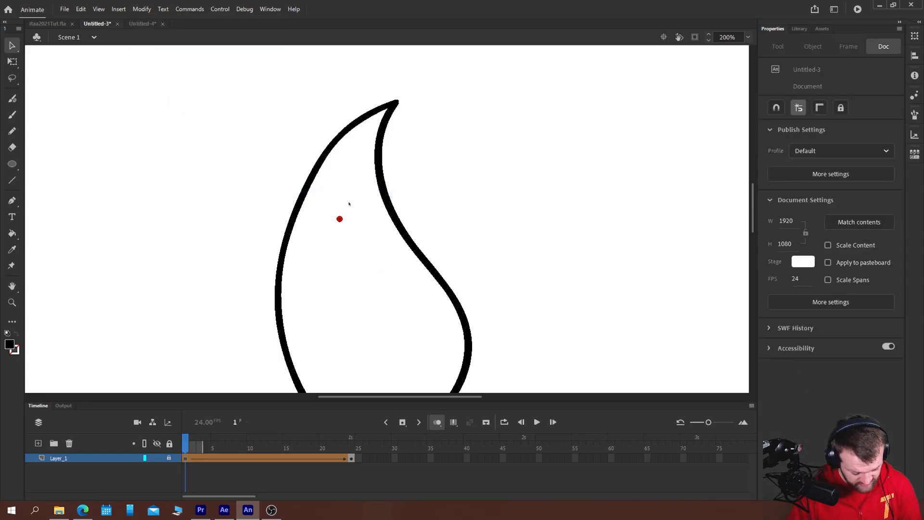
{"action": "left_click_drag", "start_coordinate": [339, 220], "coordinate": [346, 196]}
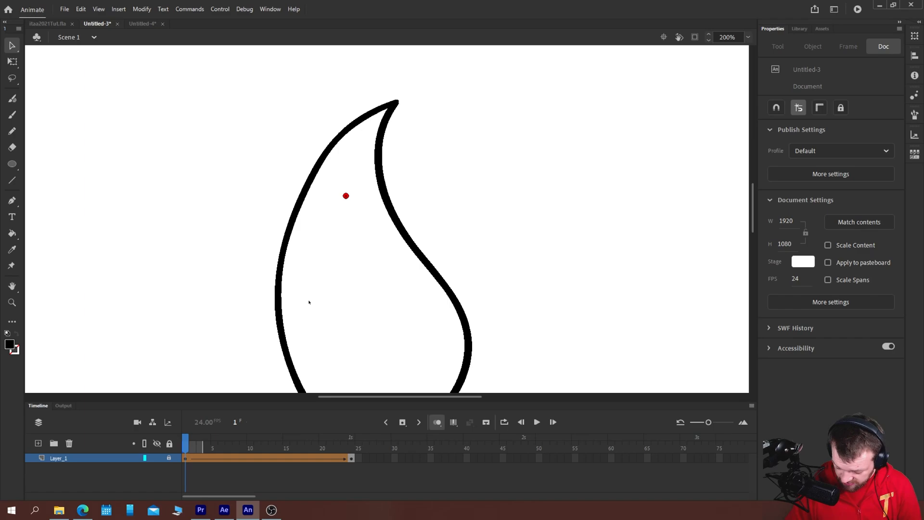
{"action": "left_click", "coordinate": [372, 270]}
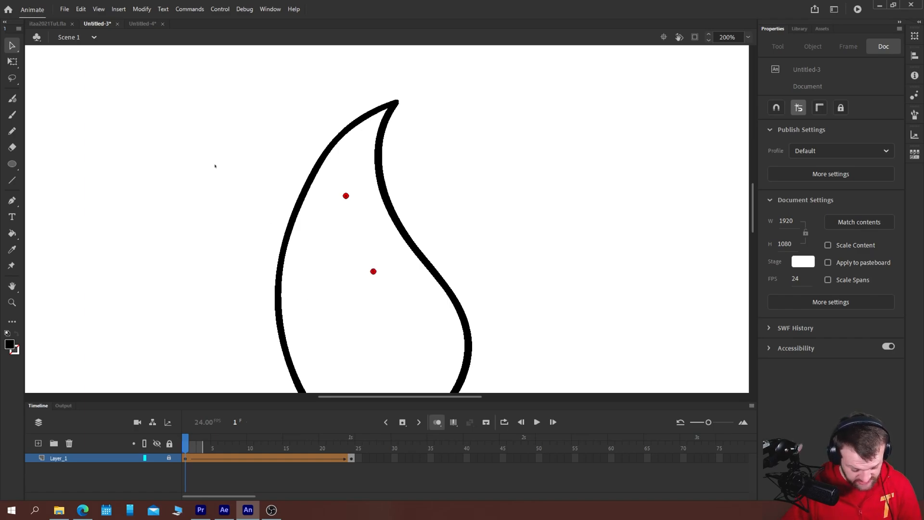
{"action": "mouse_move", "coordinate": [359, 174]}
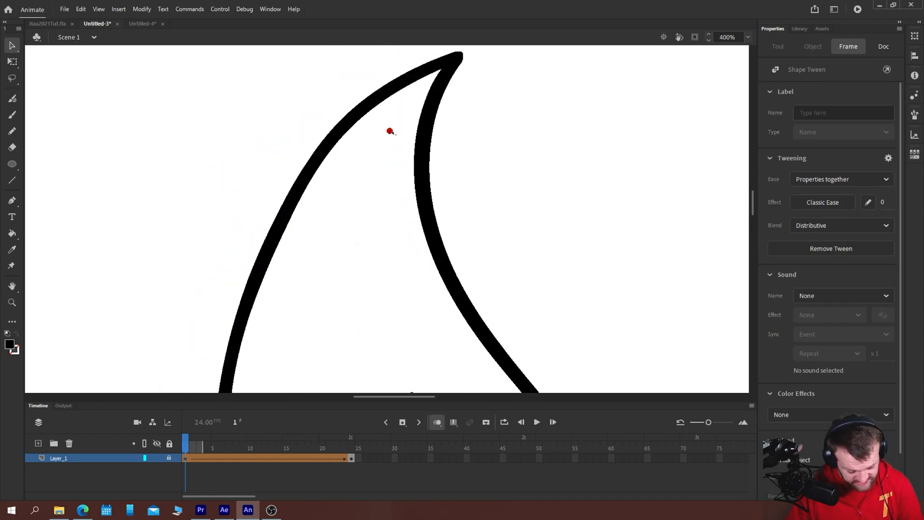
{"action": "left_click", "coordinate": [883, 46]}
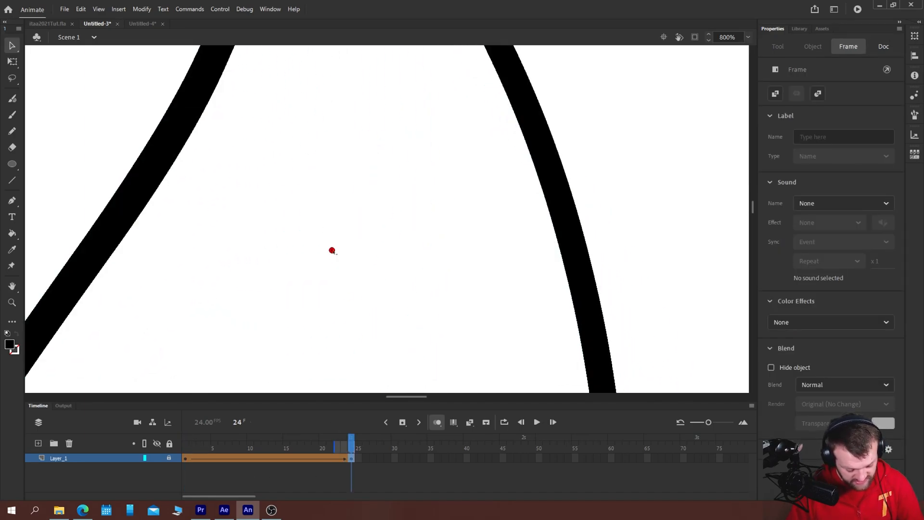
- Match the hints at the tip on frames 1 and 24, preview, then open itaa2021Tut.fla
{"action": "left_click", "coordinate": [883, 46]}
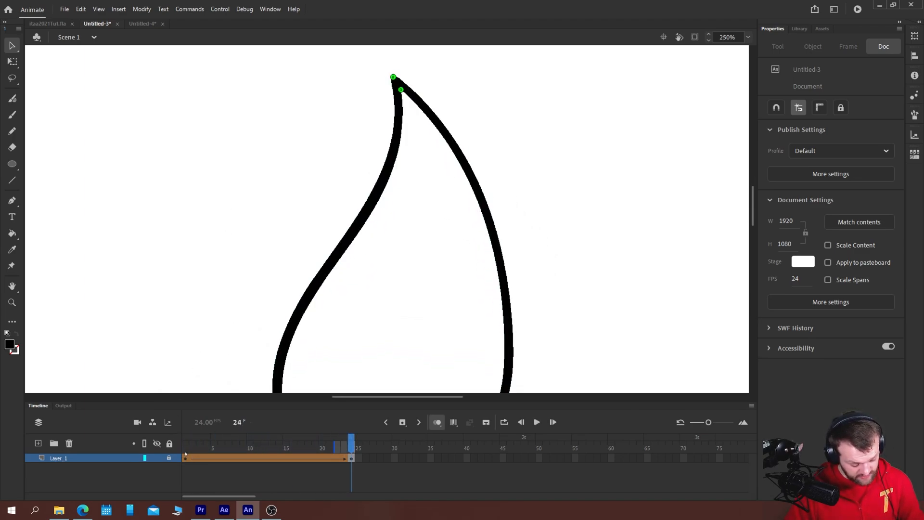
{"action": "left_click", "coordinate": [536, 422]}
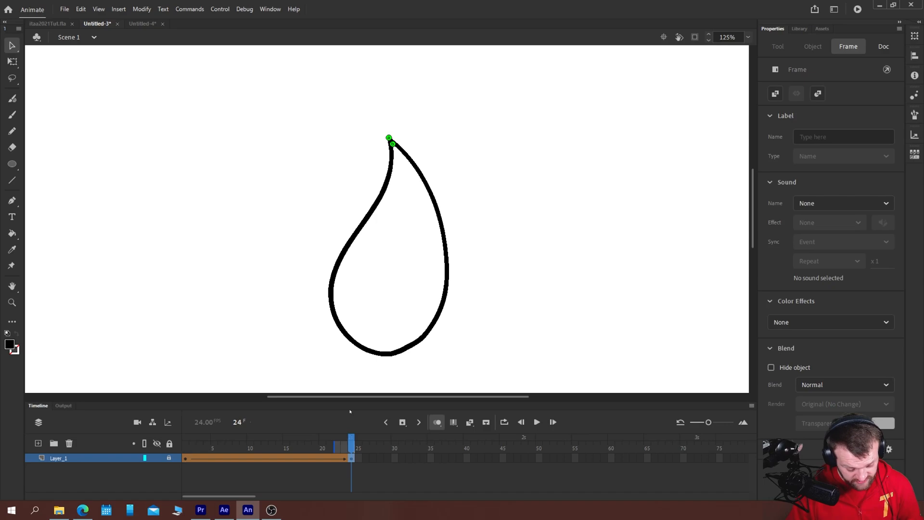
{"action": "left_click", "coordinate": [727, 37]}
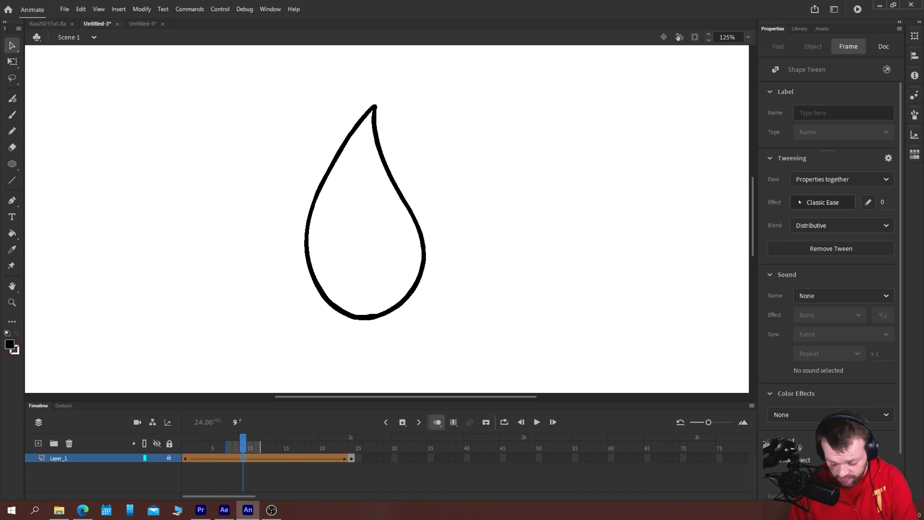
{"action": "left_click", "coordinate": [822, 202]}
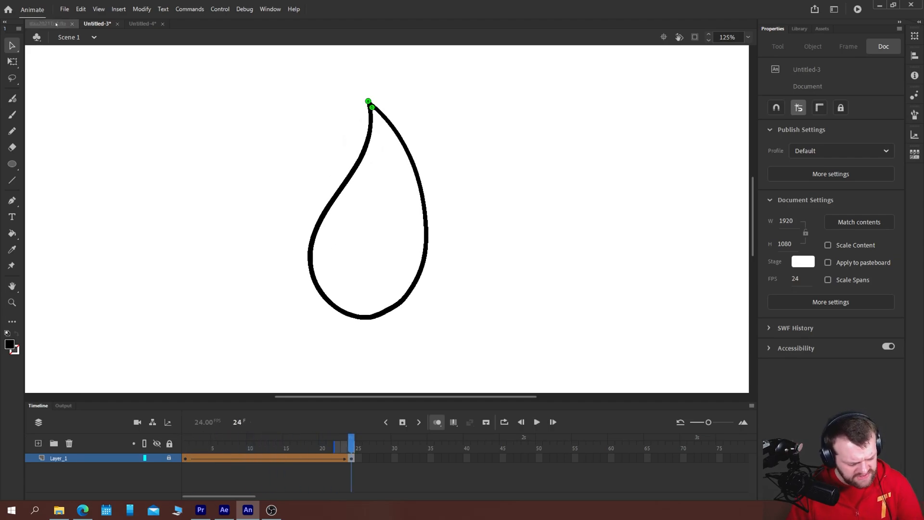
{"action": "left_click", "coordinate": [45, 23]}
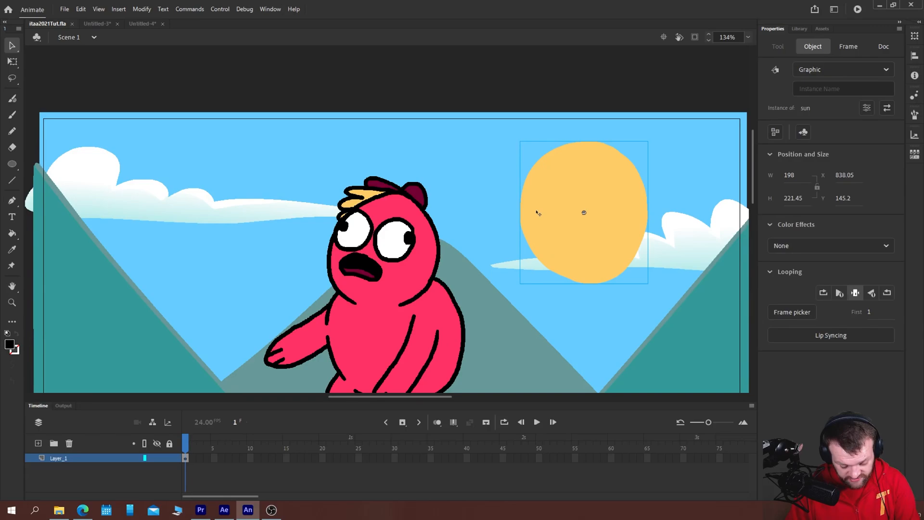
{"action": "double_click", "coordinate": [583, 212]}
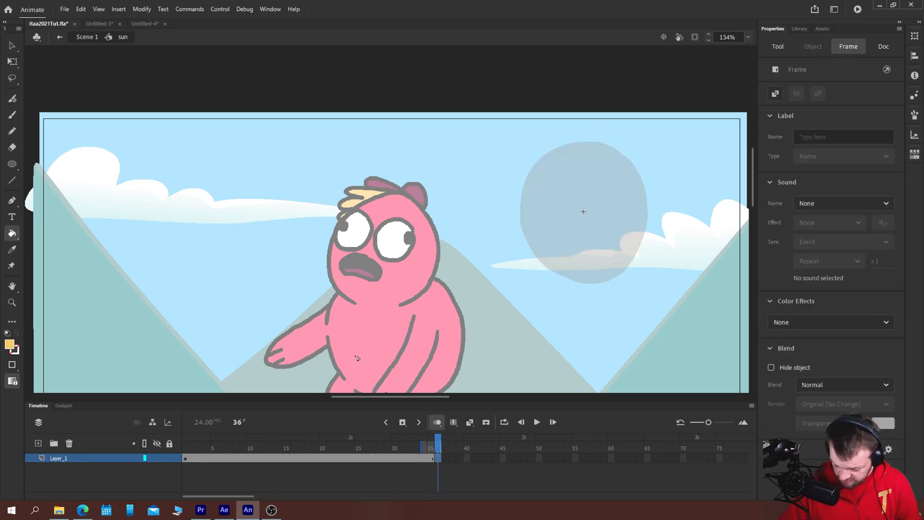
{"action": "left_click", "coordinate": [11, 115]}
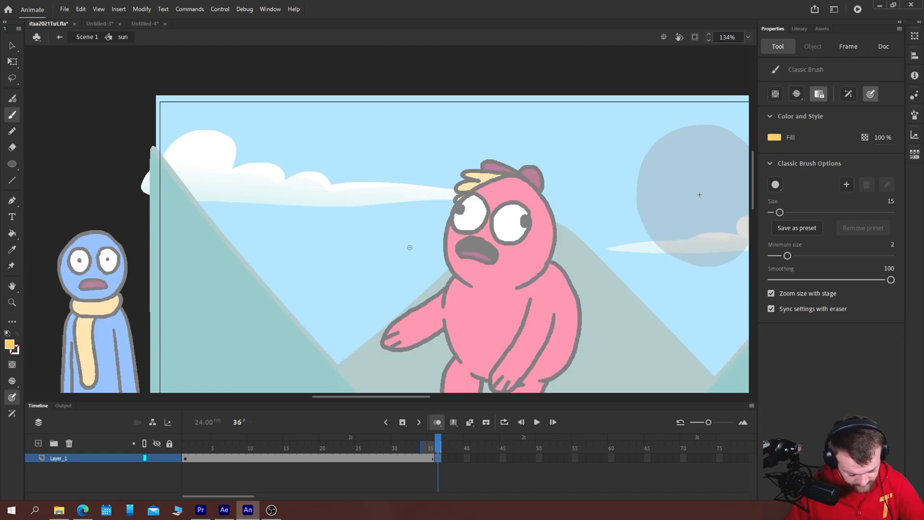
{"action": "left_click_drag", "start_coordinate": [306, 216], "coordinate": [413, 259]}
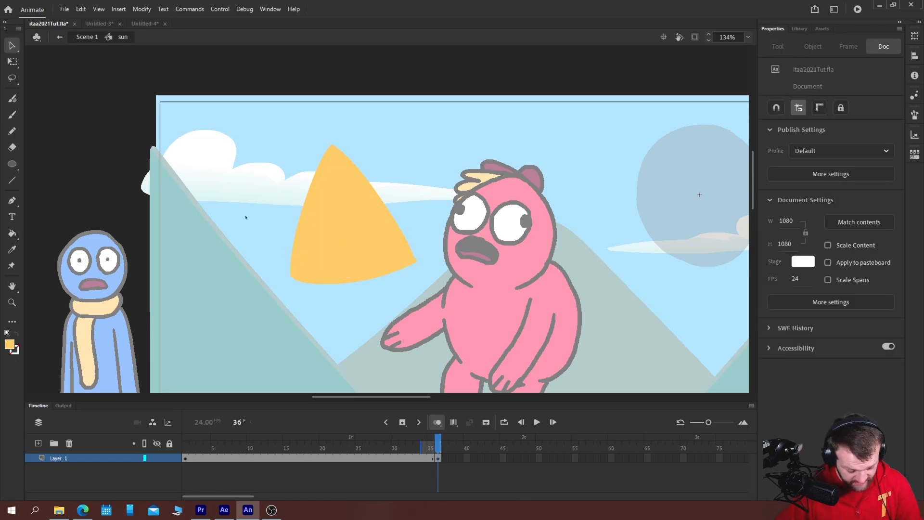
{"action": "left_click", "coordinate": [341, 212]}
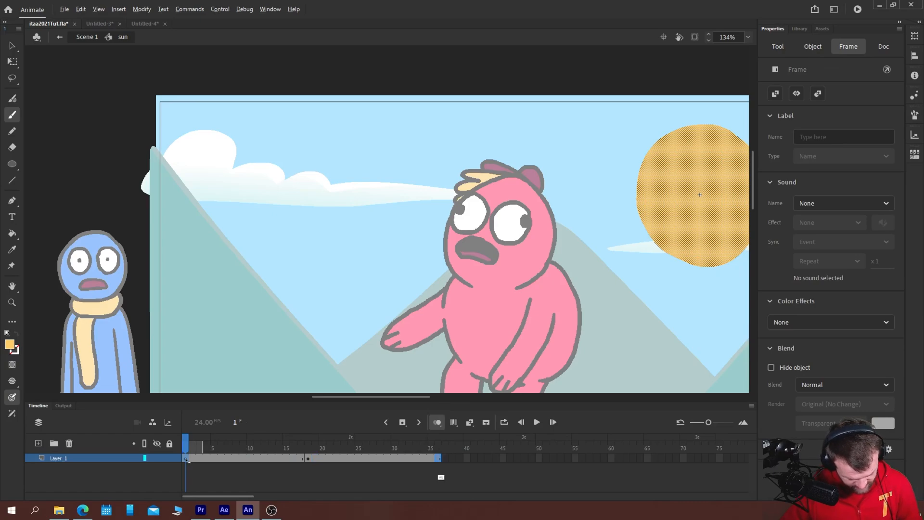
{"action": "left_click", "coordinate": [271, 437]}
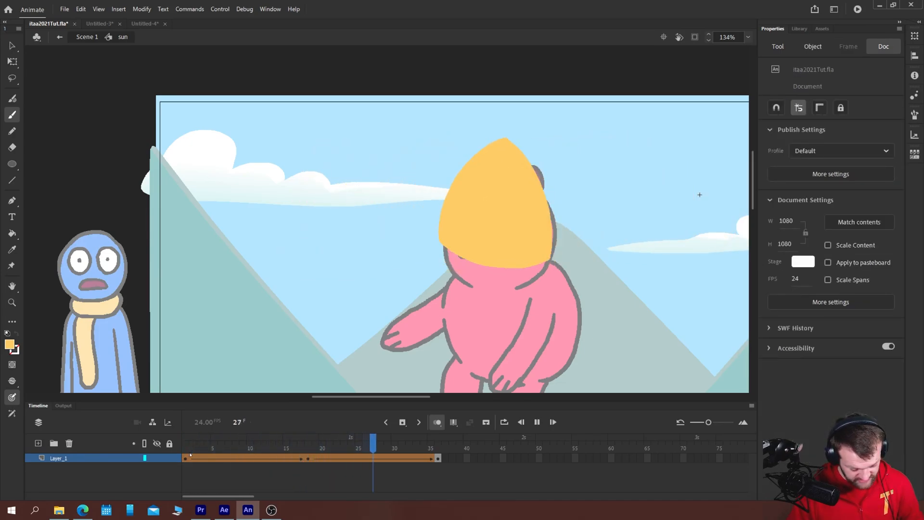
{"action": "left_click", "coordinate": [271, 439]}
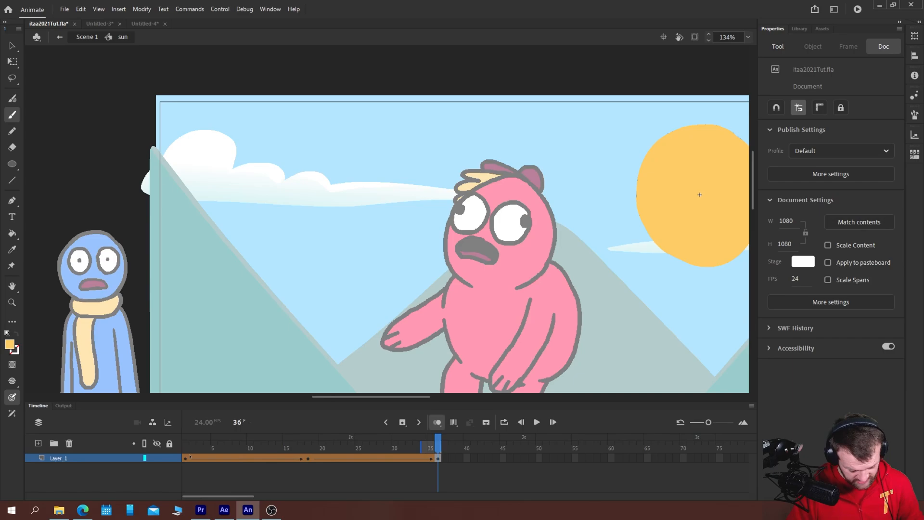
{"action": "left_click", "coordinate": [37, 443]}
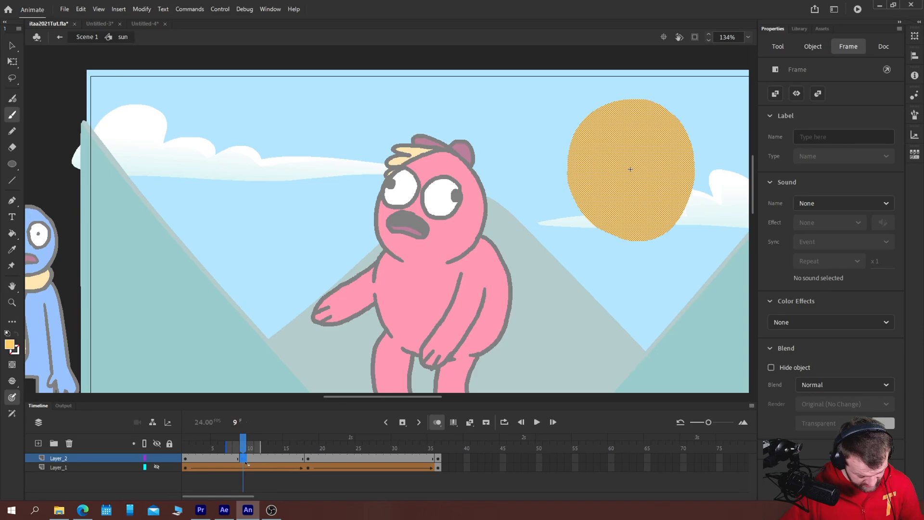
- Paint a squashed sun on frame 5 and a levelled, stretched sun on frame 9
{"action": "left_click", "coordinate": [883, 47]}
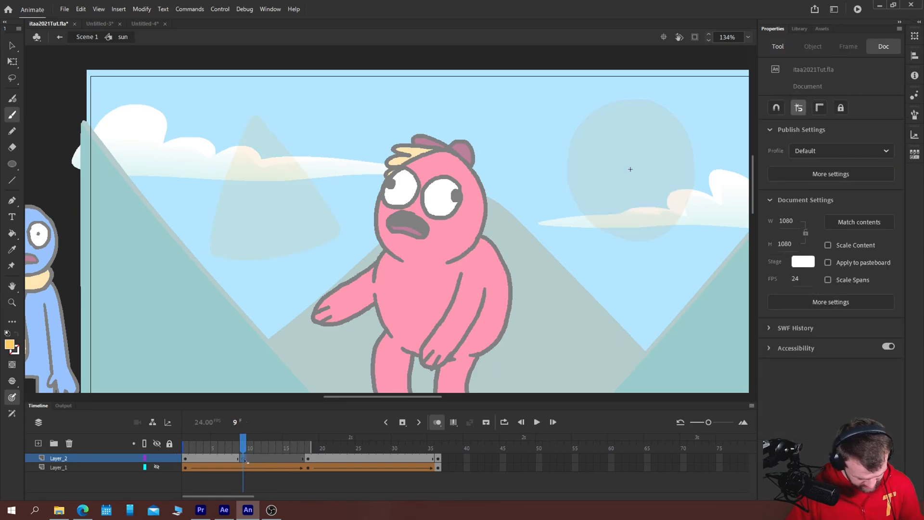
{"action": "left_click", "coordinate": [777, 46]}
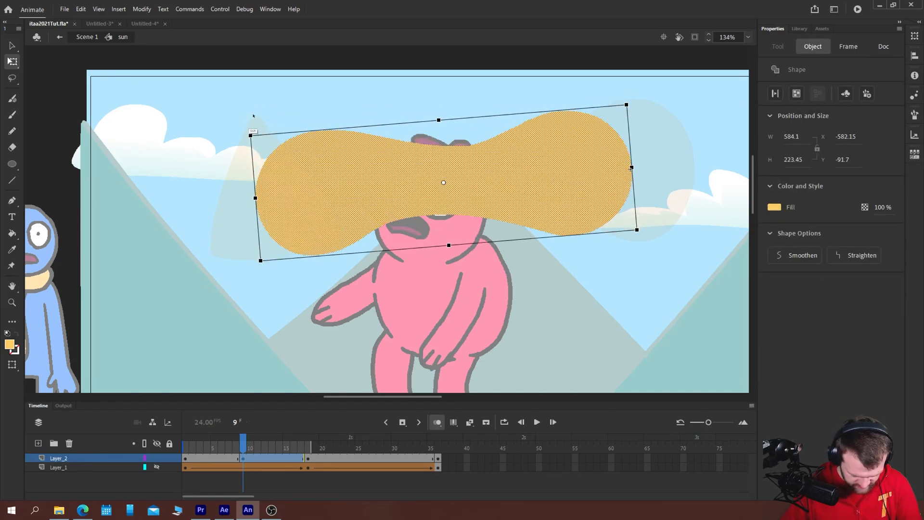
{"action": "left_click_drag", "start_coordinate": [443, 182], "coordinate": [447, 178]}
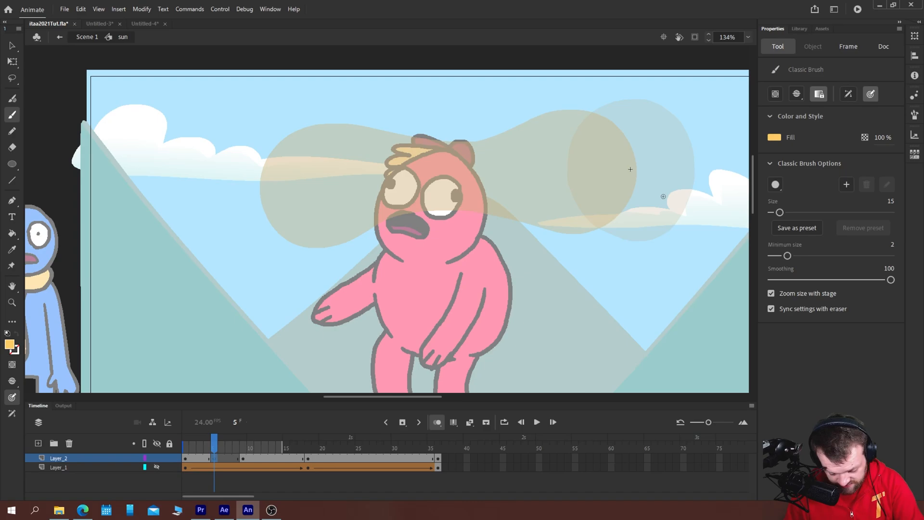
{"action": "left_click_drag", "start_coordinate": [508, 159], "coordinate": [664, 198]}
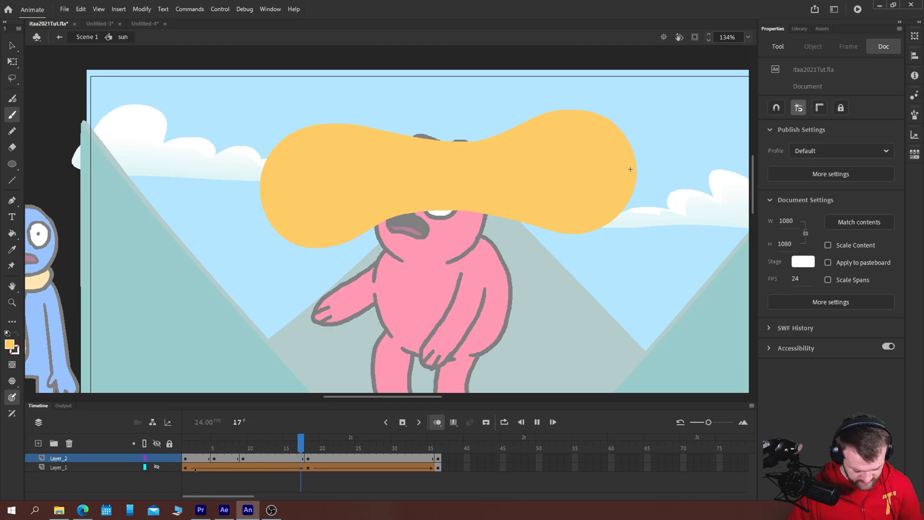
- Outline a rounded triangle on frame 13 and fill it with yellow
{"action": "left_click", "coordinate": [271, 448]}
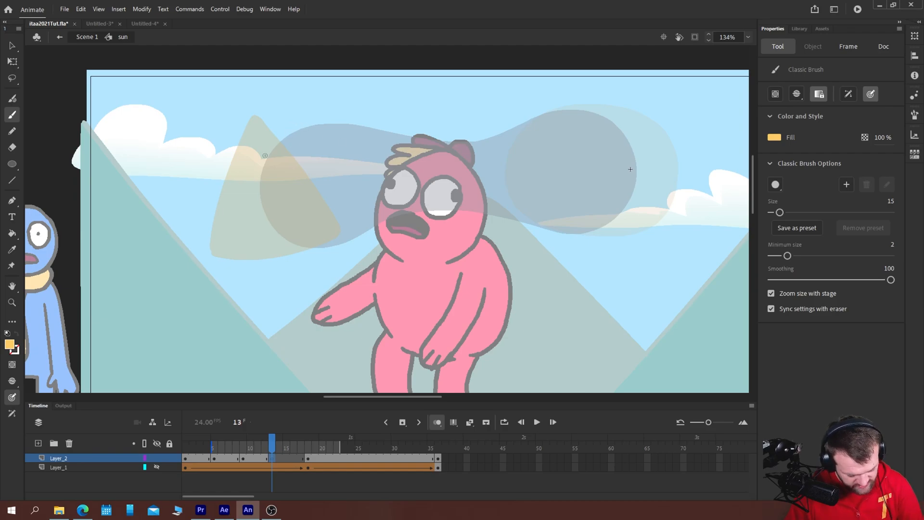
{"action": "mouse_move", "coordinate": [308, 135]}
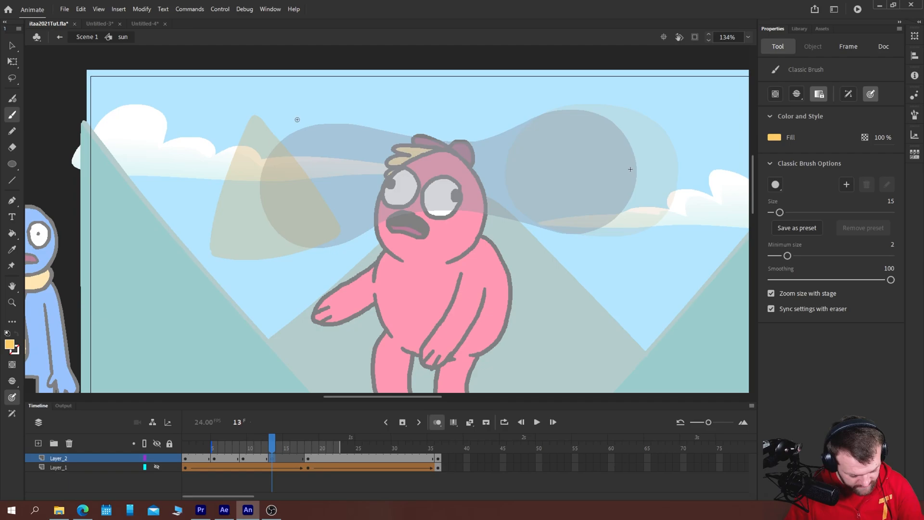
{"action": "left_click_drag", "start_coordinate": [257, 165], "coordinate": [313, 123]}
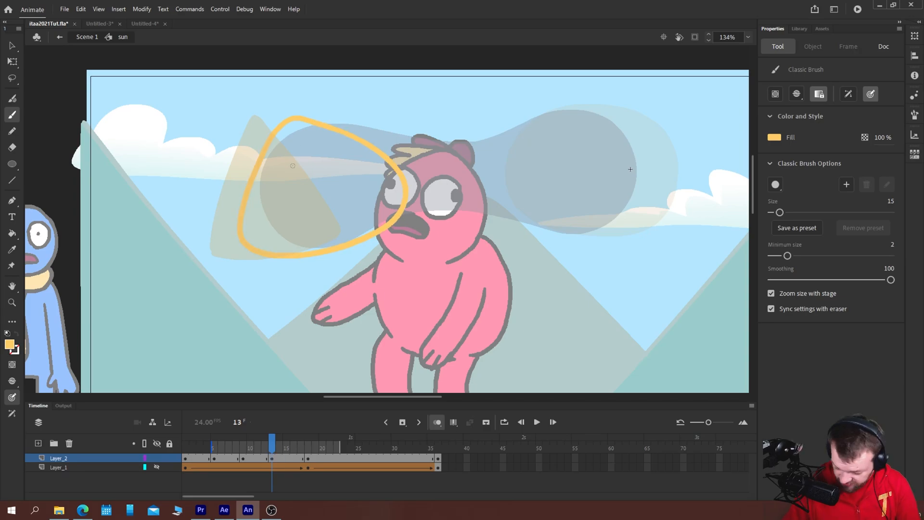
{"action": "left_click", "coordinate": [314, 231]}
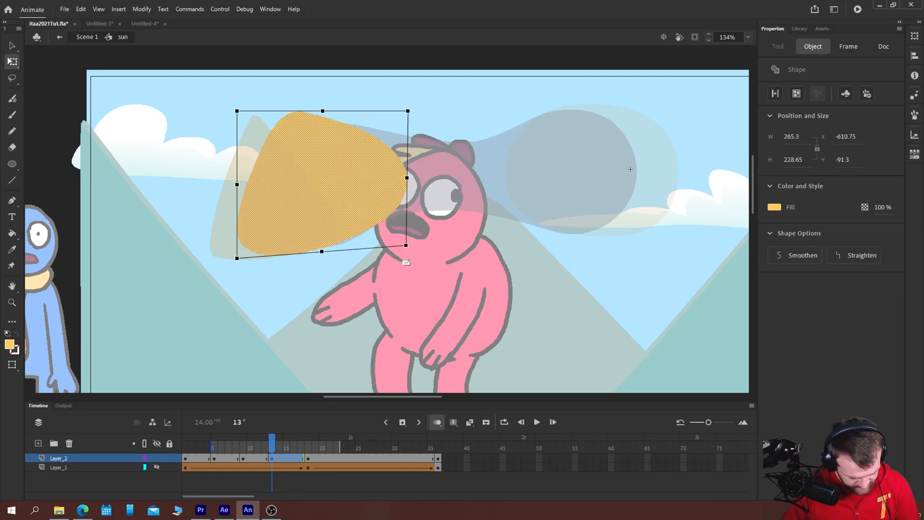
{"action": "left_click", "coordinate": [293, 448]}
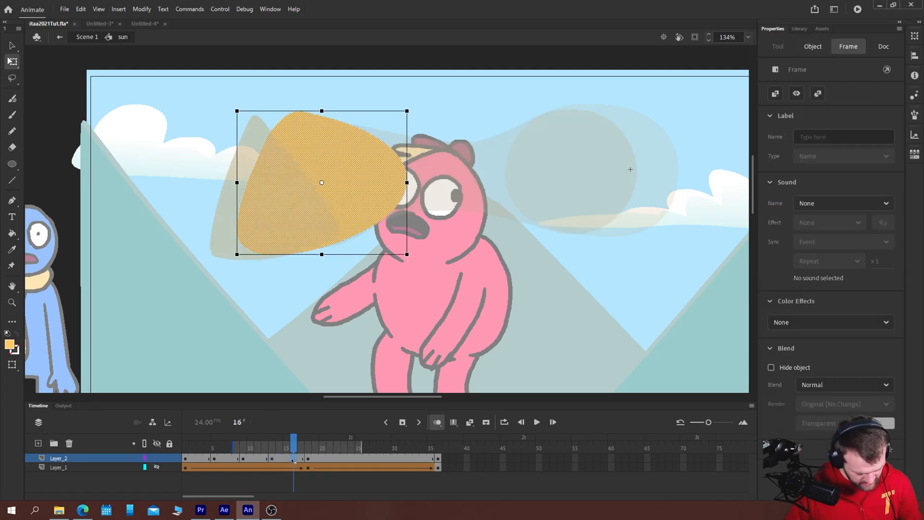
{"action": "left_click", "coordinate": [307, 439]}
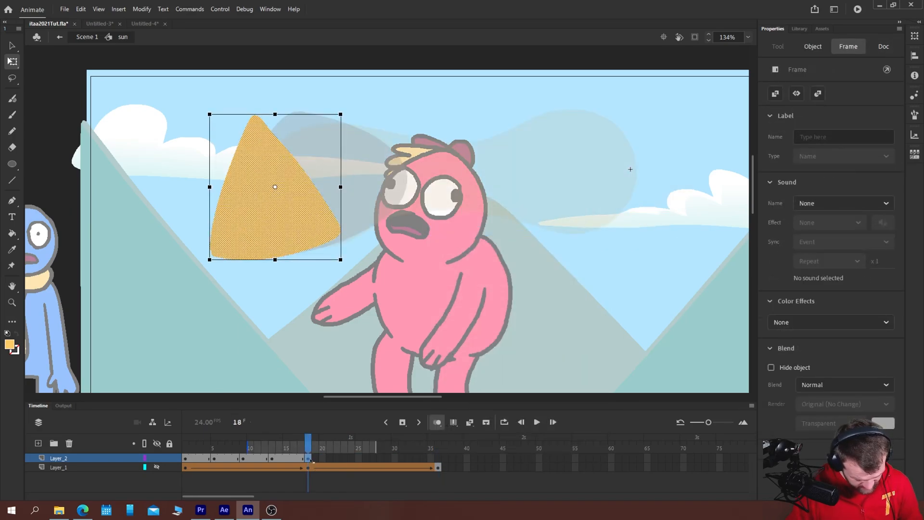
- Review the new layer's drawings at frames 5, 11, 14 and 18
{"action": "left_click", "coordinate": [271, 448]}
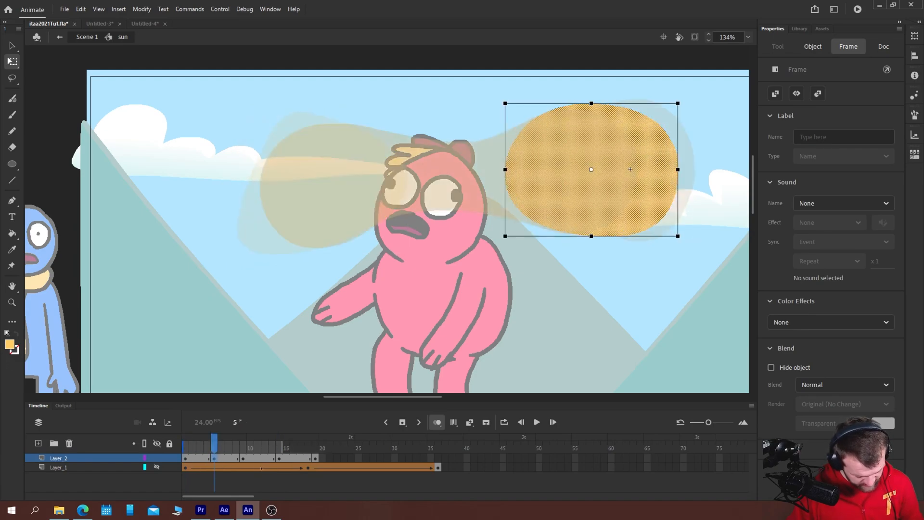
{"action": "left_click_drag", "start_coordinate": [214, 440], "coordinate": [258, 441]}
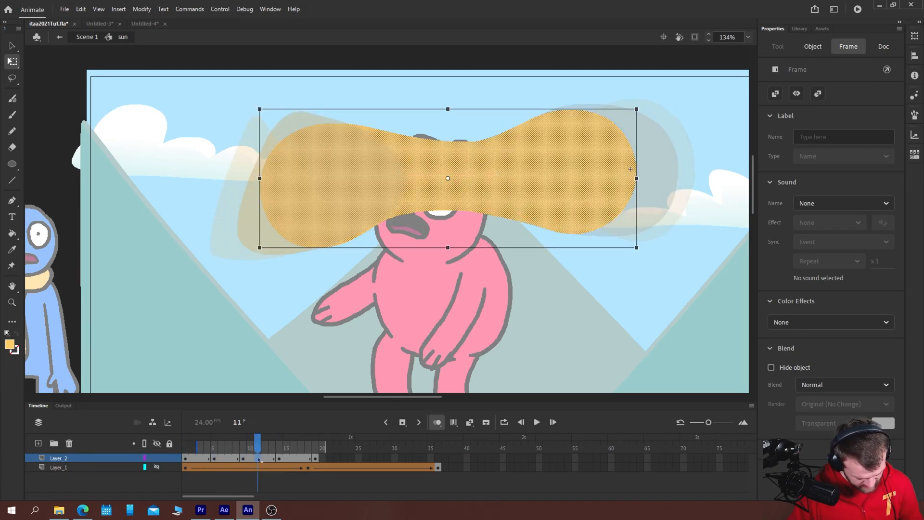
{"action": "left_click", "coordinate": [279, 440]}
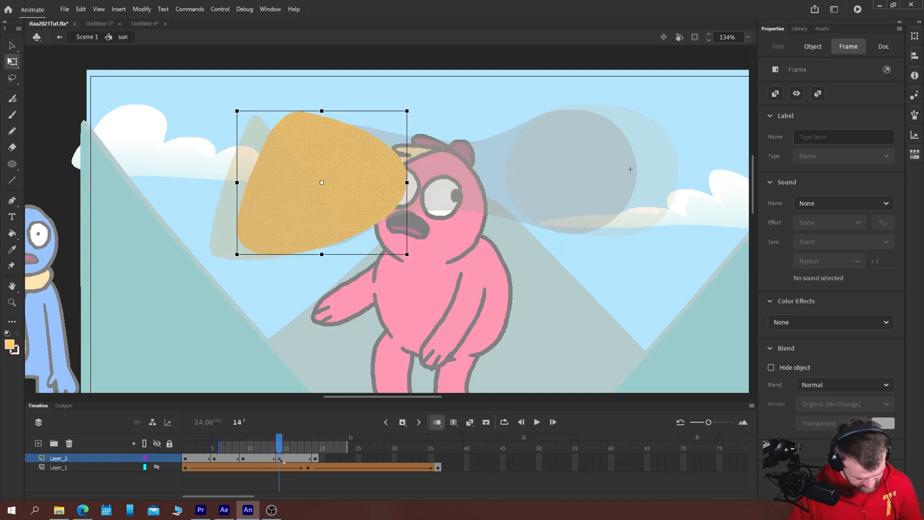
{"action": "left_click", "coordinate": [272, 439]}
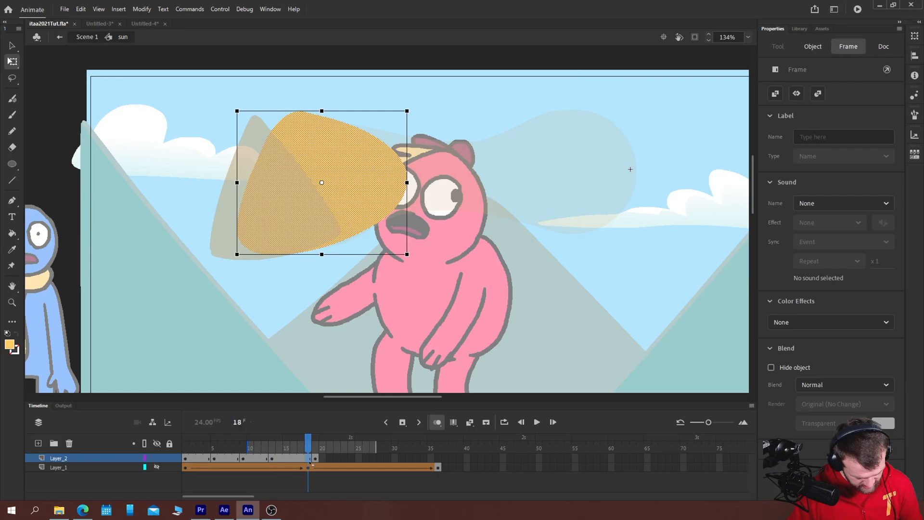
{"action": "left_click", "coordinate": [315, 438]}
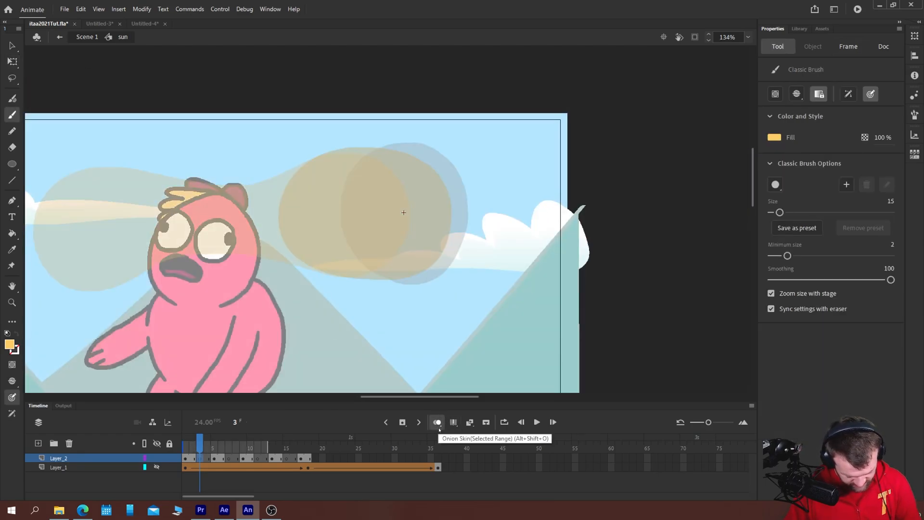
- Tint upcoming onion-skin frames green, then brush the sun circle on frame 3
{"action": "left_click", "coordinate": [437, 422]}
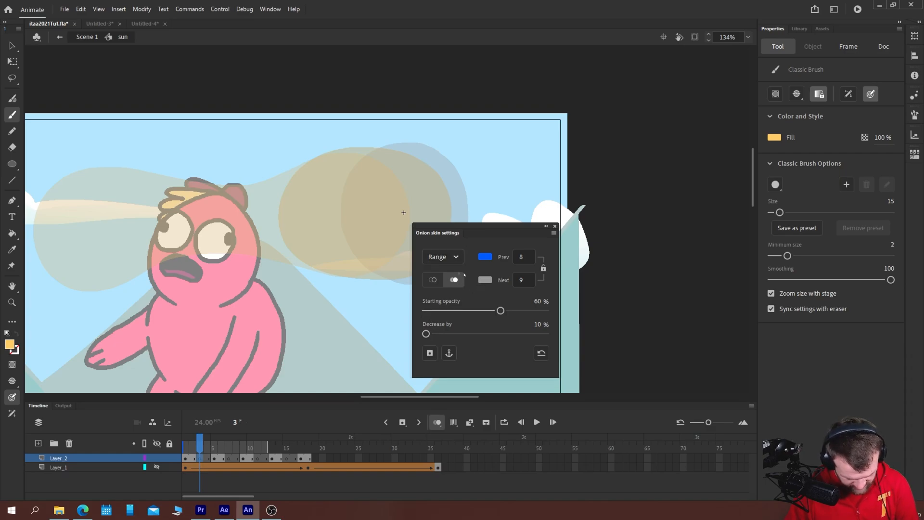
{"action": "left_click", "coordinate": [485, 279]}
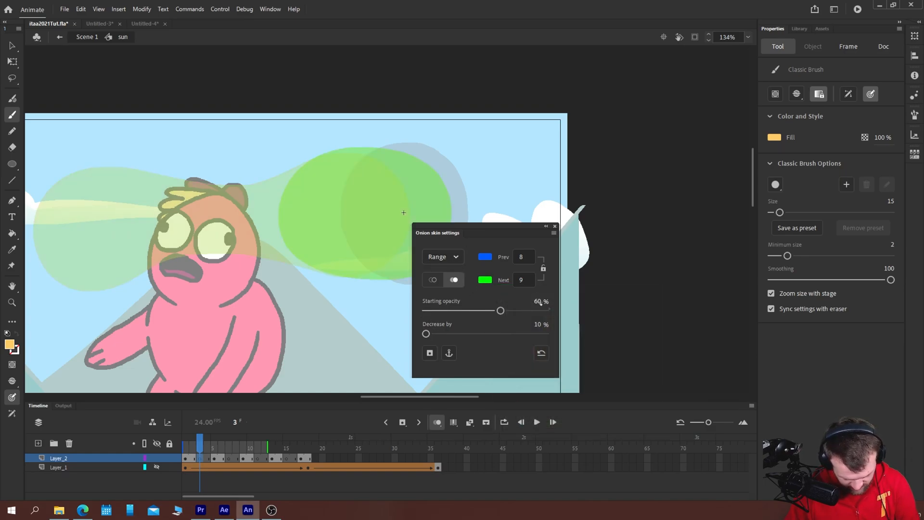
{"action": "left_click", "coordinate": [484, 257]}
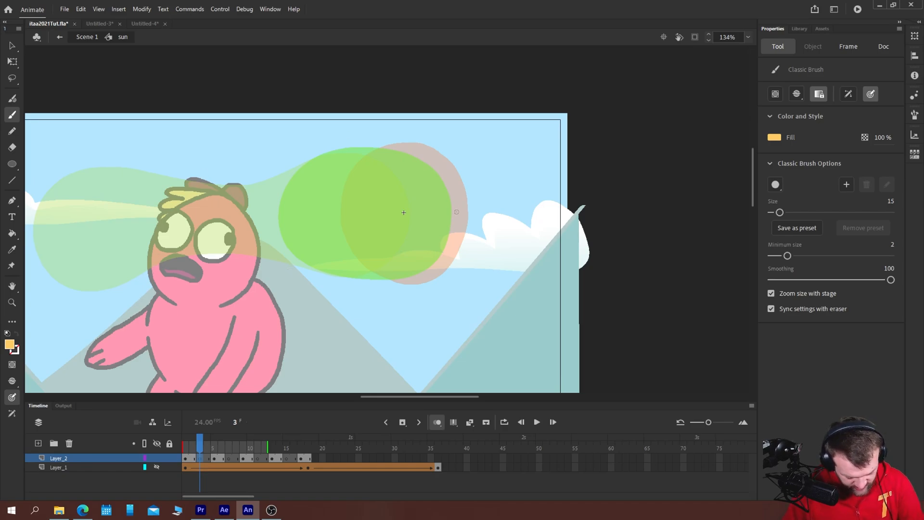
{"action": "left_click_drag", "start_coordinate": [391, 149], "coordinate": [458, 234]}
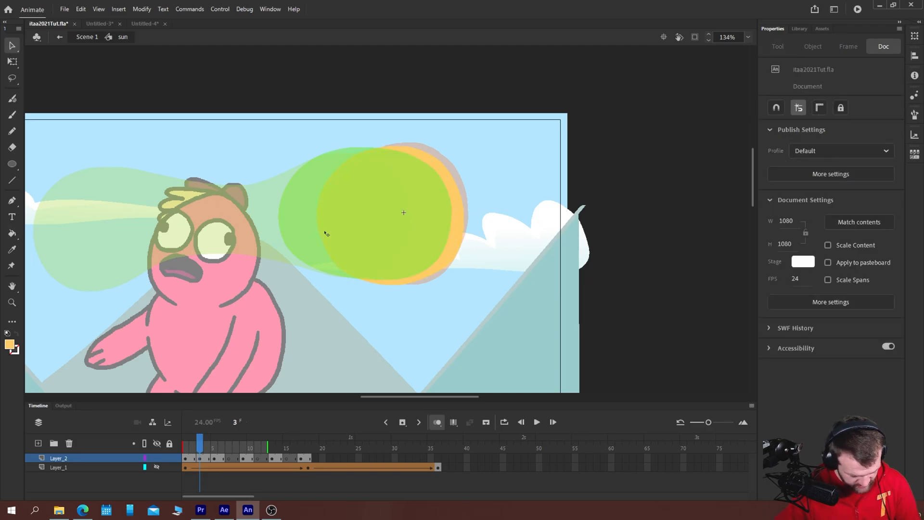
- Outline the stretched sun shape on frame 7 with the Classic Brush
{"action": "left_click", "coordinate": [403, 212]}
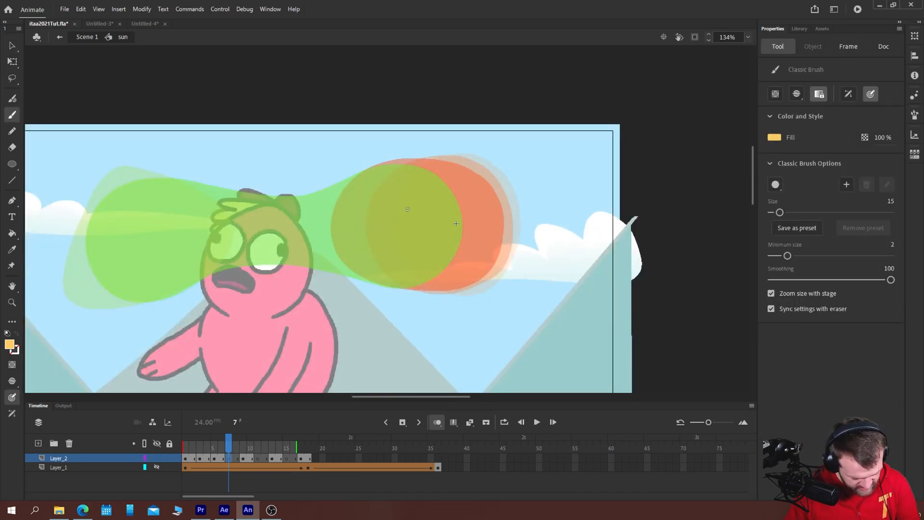
{"action": "left_click_drag", "start_coordinate": [412, 160], "coordinate": [480, 226]}
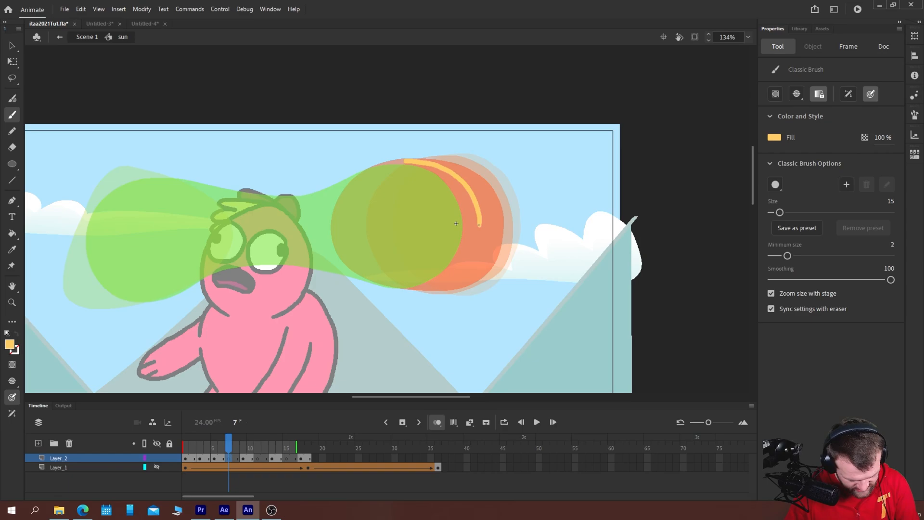
{"action": "left_click_drag", "start_coordinate": [395, 162], "coordinate": [224, 235]}
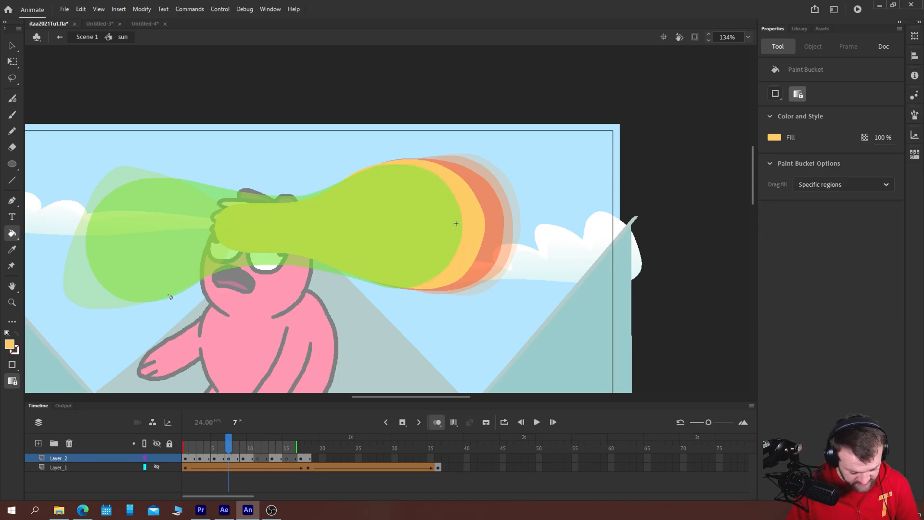
- Outline the stretched sun on frame 11 and fill the triangle on frame 15
{"action": "left_click", "coordinate": [257, 441]}
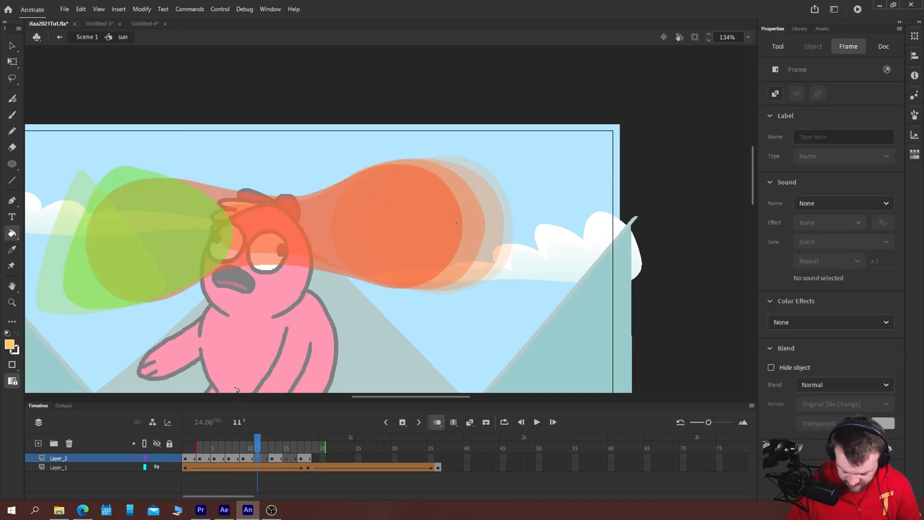
{"action": "left_click", "coordinate": [11, 115]}
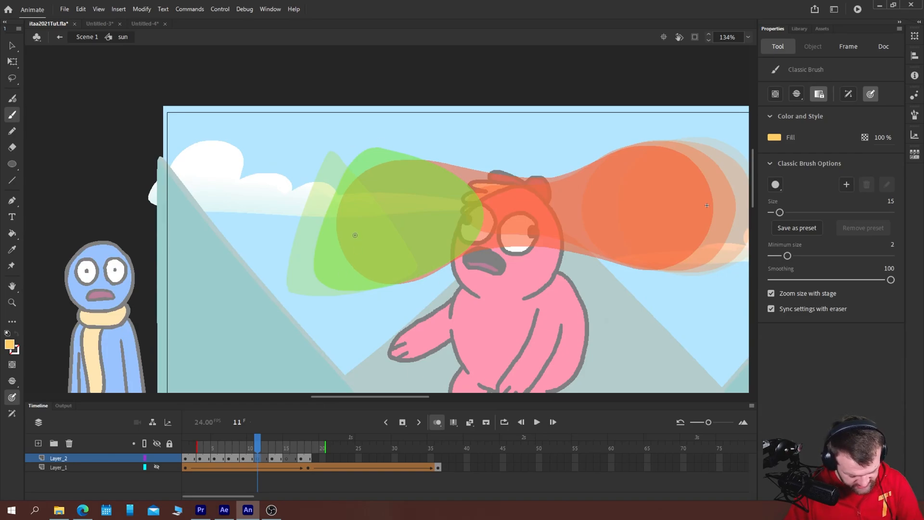
{"action": "mouse_move", "coordinate": [577, 195]}
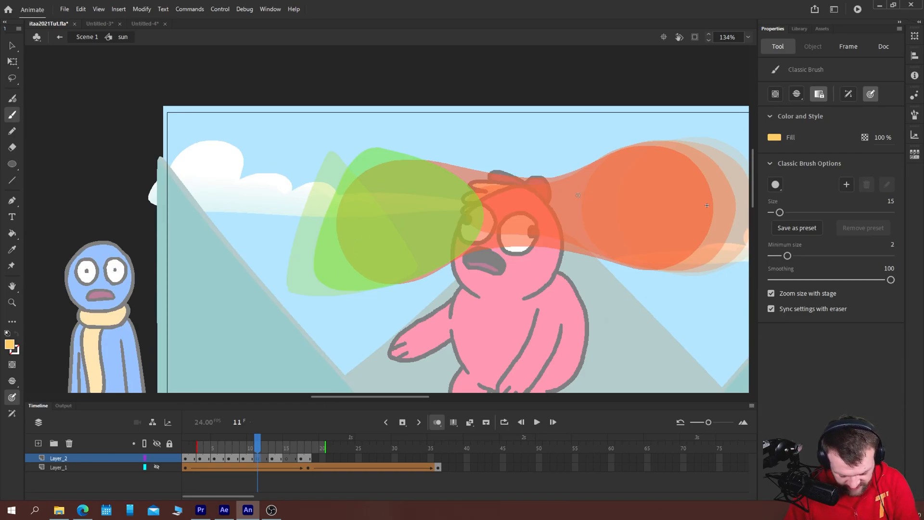
{"action": "left_click_drag", "start_coordinate": [472, 250], "coordinate": [568, 195]}
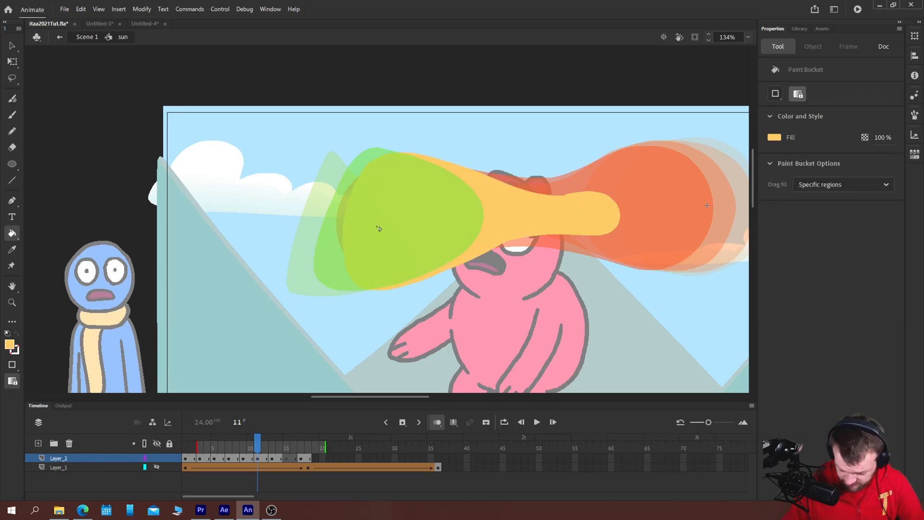
{"action": "left_click", "coordinate": [11, 147]}
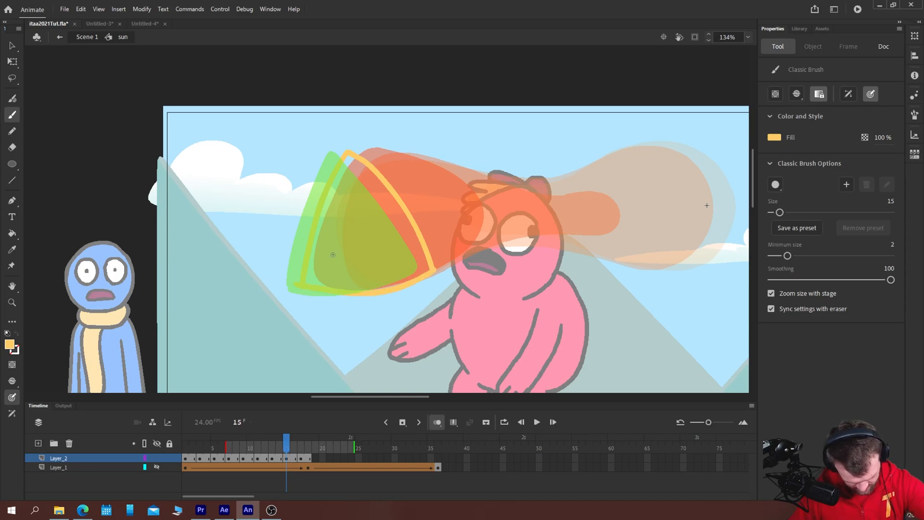
{"action": "left_click", "coordinate": [11, 146]}
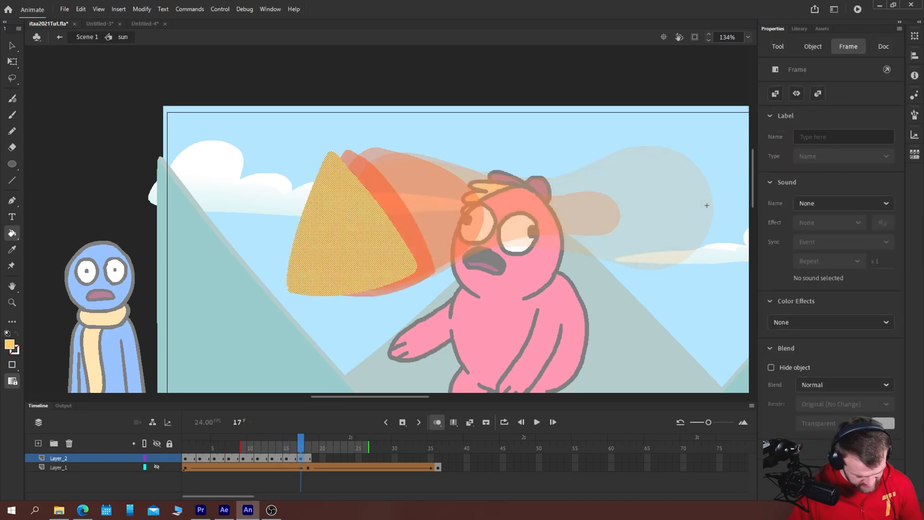
- Scrub the morph around frames 6–16 and remove surplus frames from Layer_2
{"action": "left_click", "coordinate": [535, 421]}
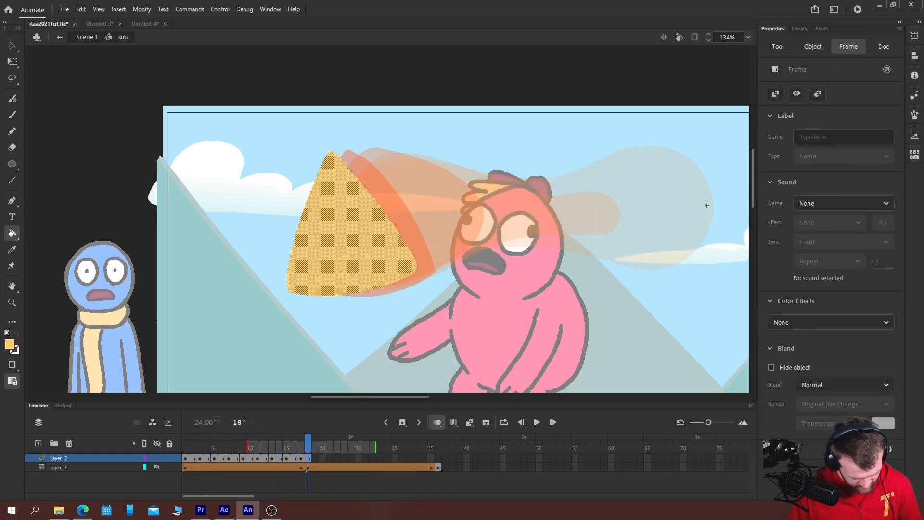
{"action": "right_click", "coordinate": [285, 460]}
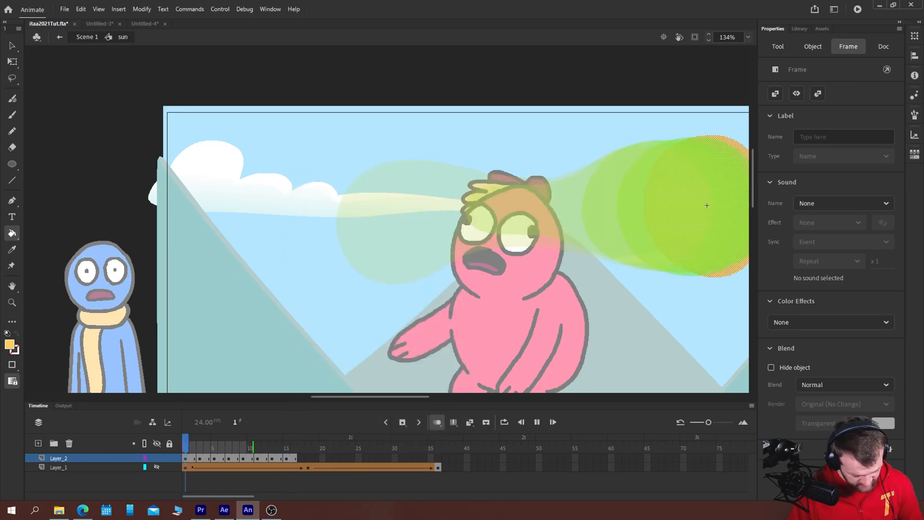
{"action": "left_click", "coordinate": [265, 440]}
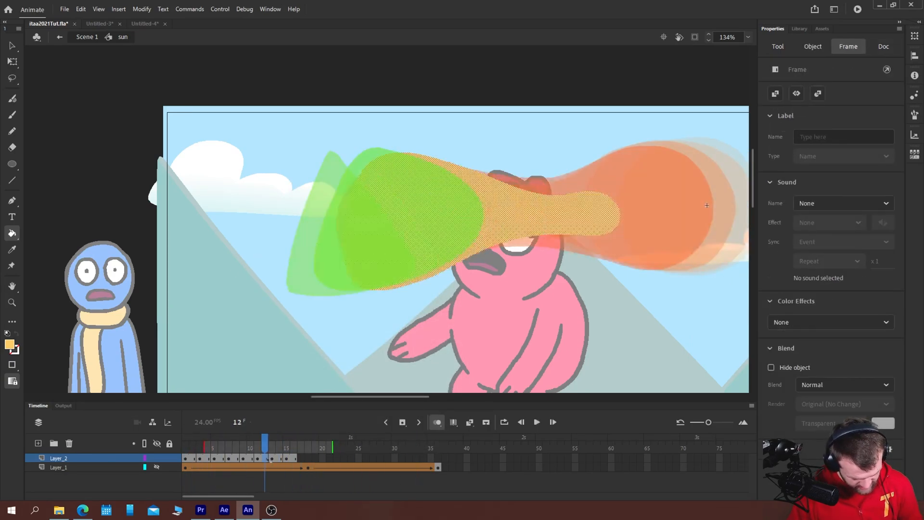
{"action": "left_click", "coordinate": [294, 439]}
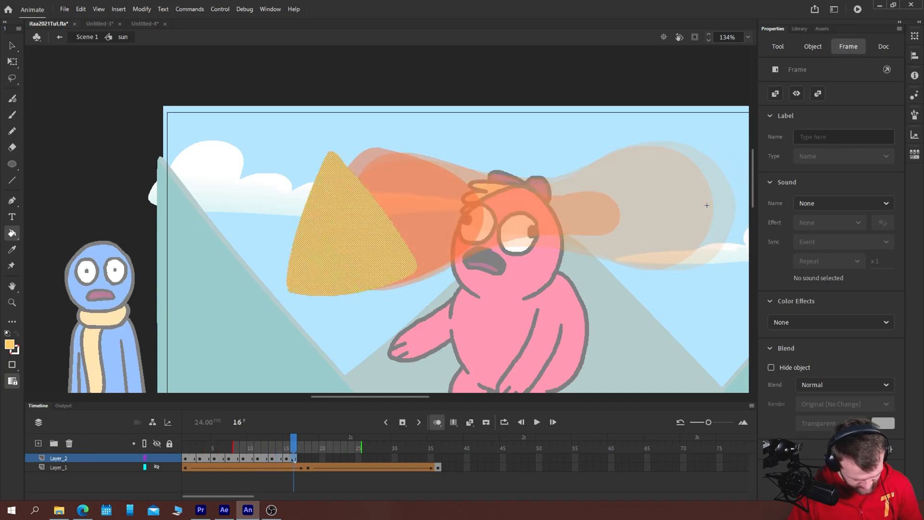
{"action": "left_click", "coordinate": [265, 441]}
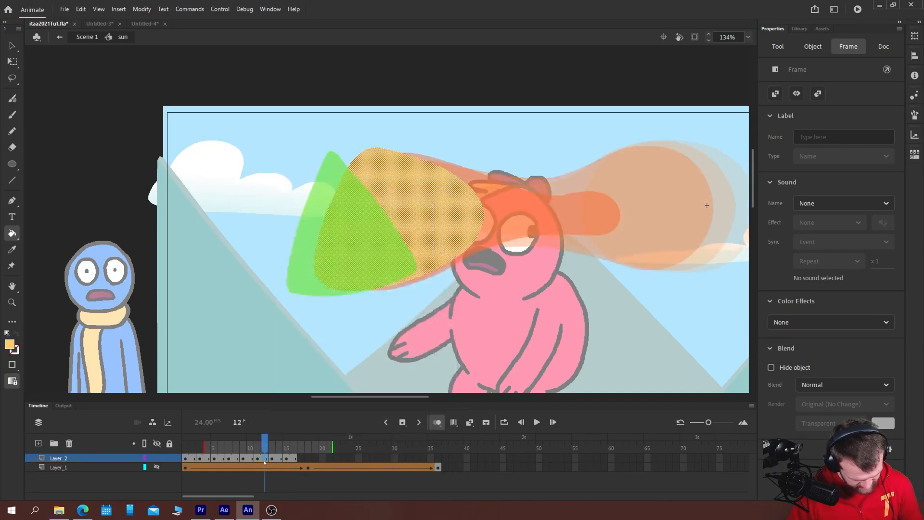
{"action": "right_click", "coordinate": [271, 459]}
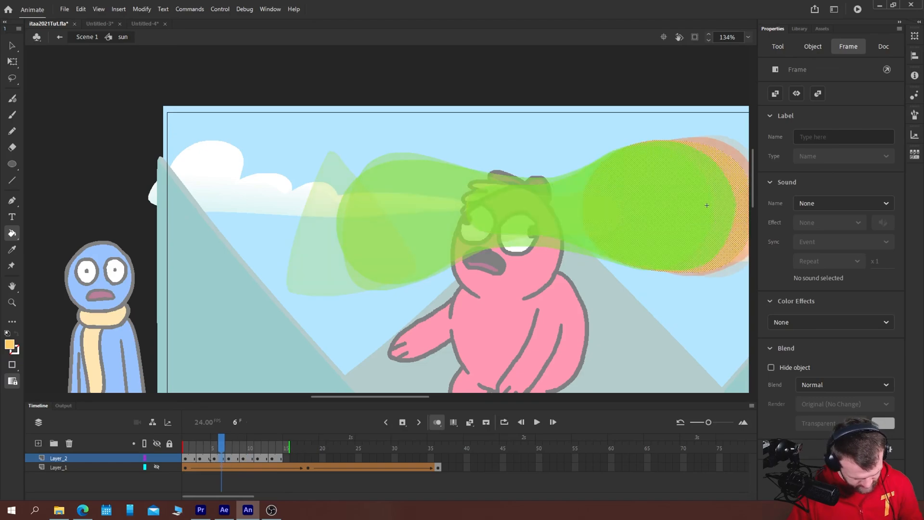
{"action": "left_click", "coordinate": [192, 439]}
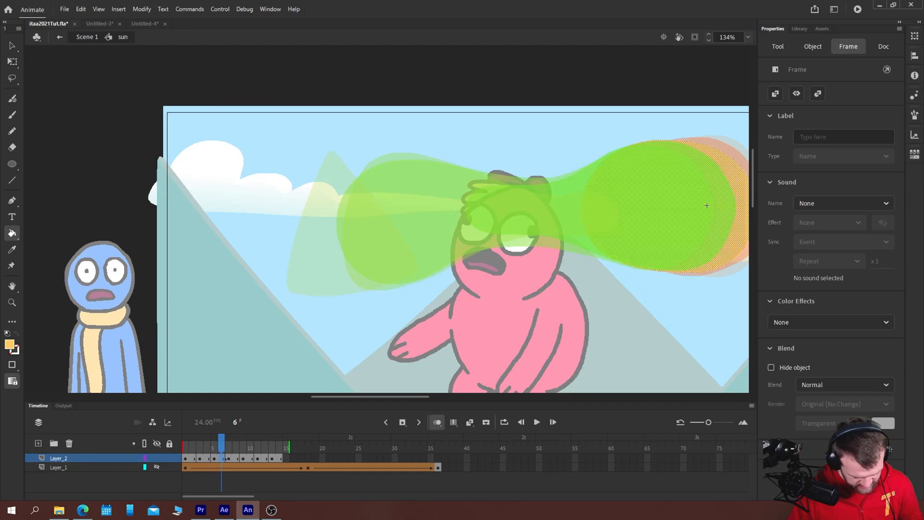
{"action": "left_click", "coordinate": [235, 439]}
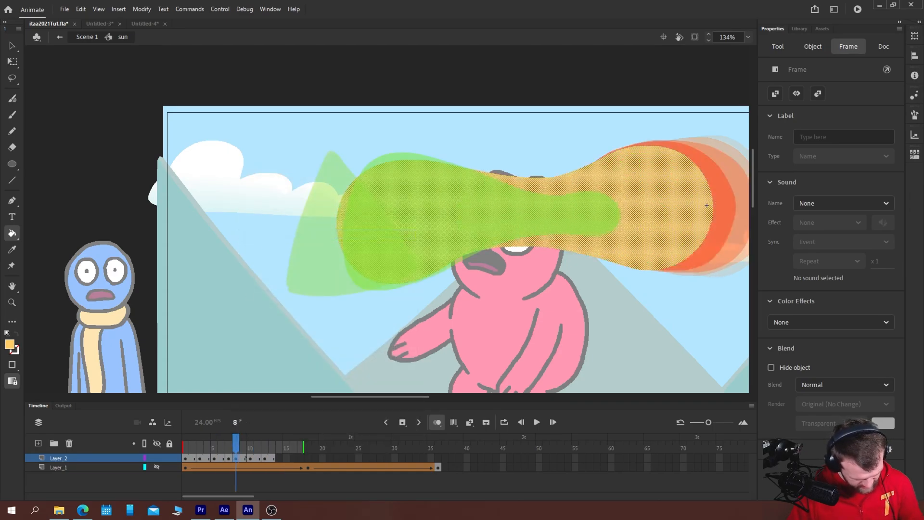
{"action": "right_click", "coordinate": [242, 447]}
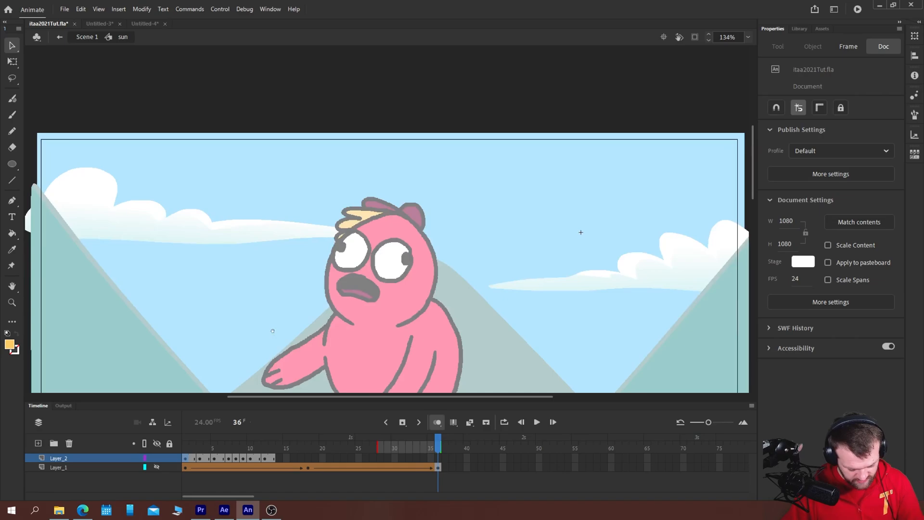
- Draw and fill a yellow sun on frame 3, then insert an extra frame
{"action": "left_click", "coordinate": [535, 421]}
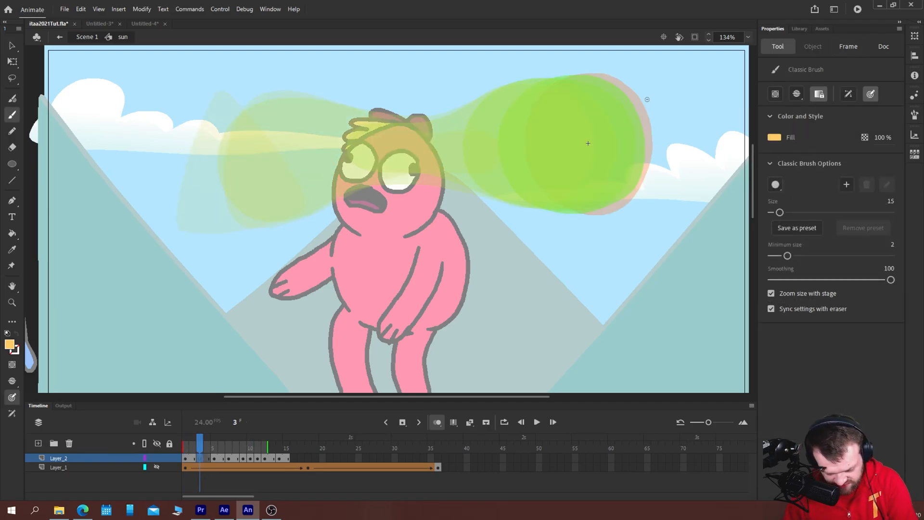
{"action": "left_click_drag", "start_coordinate": [645, 99], "coordinate": [606, 213]}
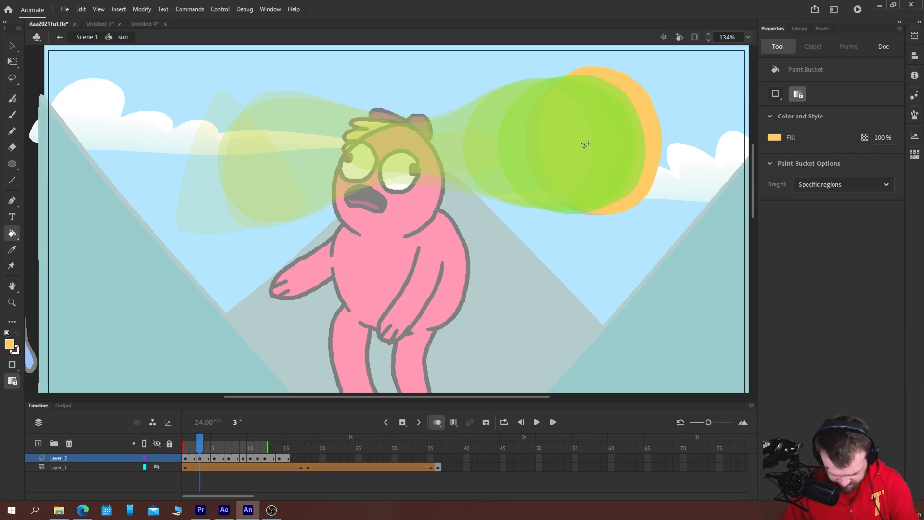
{"action": "left_click", "coordinate": [586, 145]}
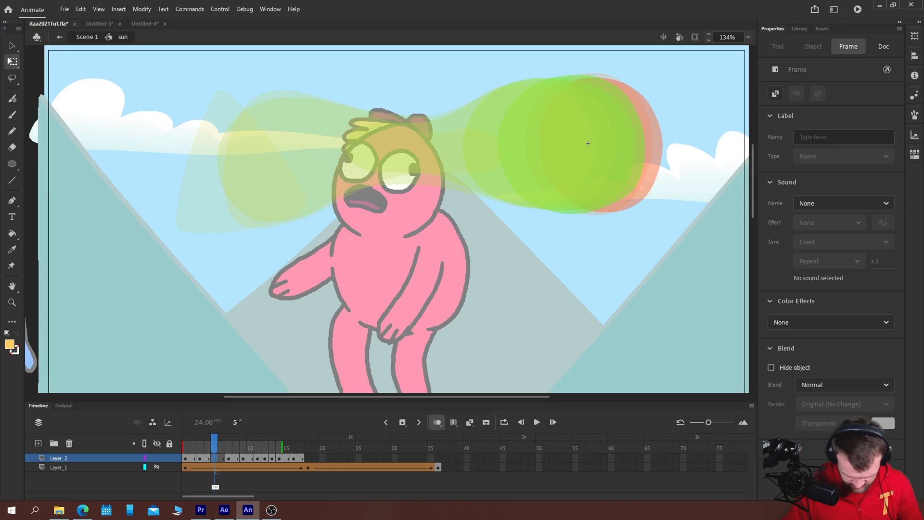
{"action": "left_click", "coordinate": [588, 143]}
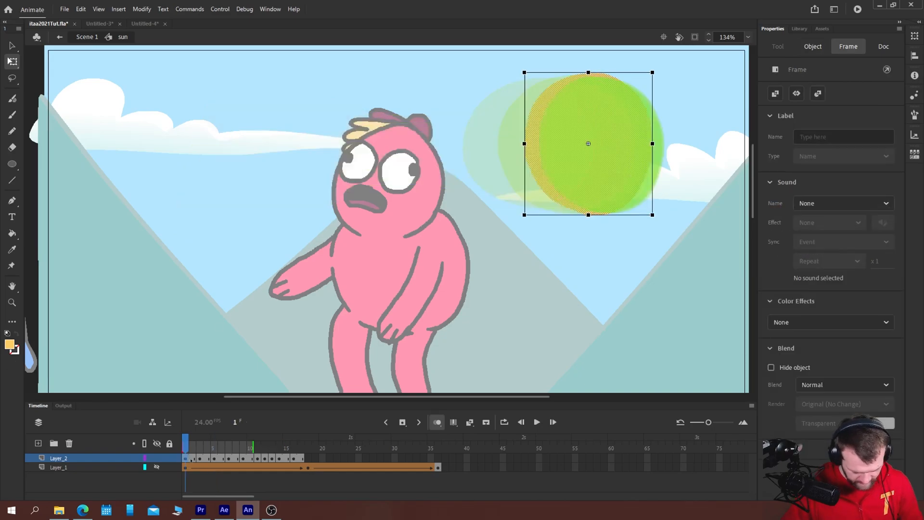
{"action": "left_click", "coordinate": [536, 422]}
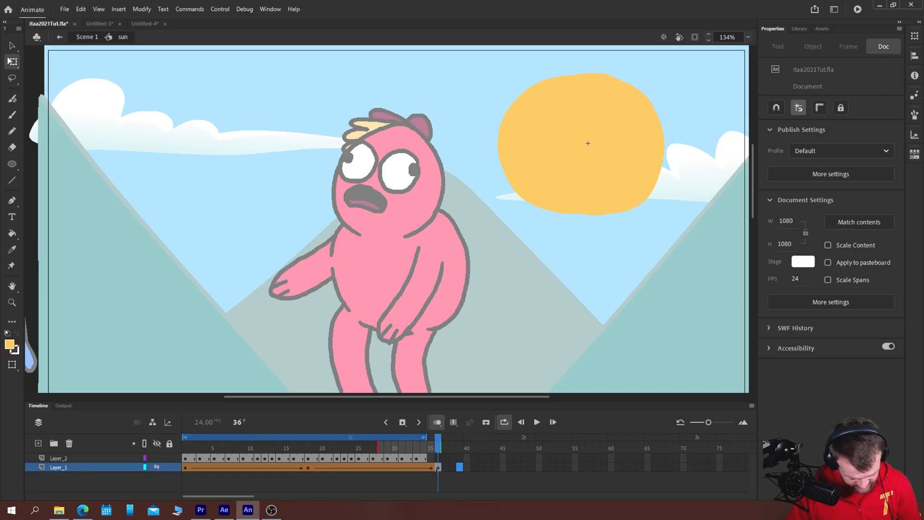
- Add ending frames to Layer_2, loop-play the morph, then stop and select trailing frames
{"action": "right_click", "coordinate": [424, 466]}
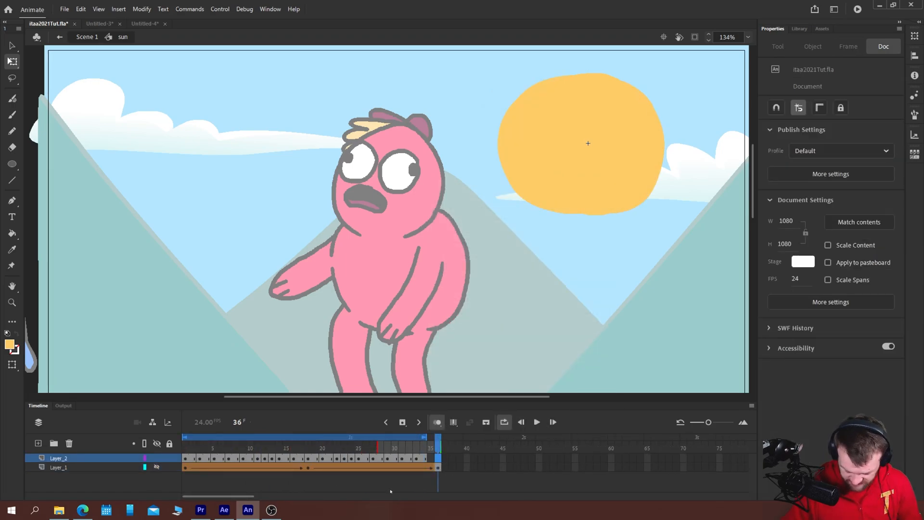
{"action": "left_click", "coordinate": [588, 143]}
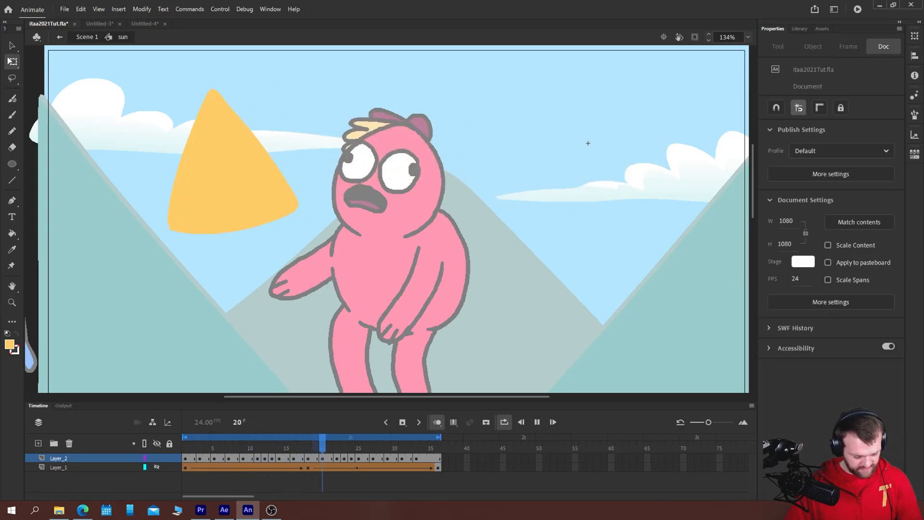
{"action": "left_click", "coordinate": [264, 437]}
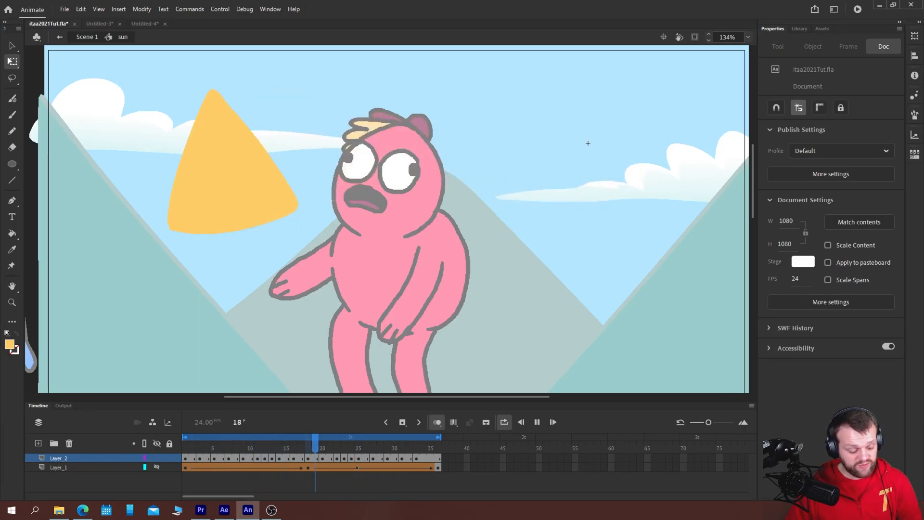
{"action": "left_click", "coordinate": [360, 436]}
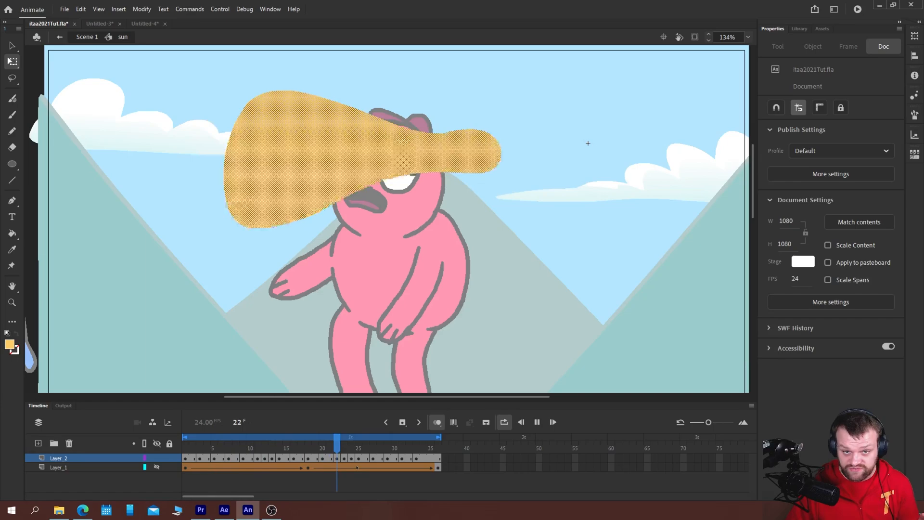
{"action": "left_click", "coordinate": [387, 436]}
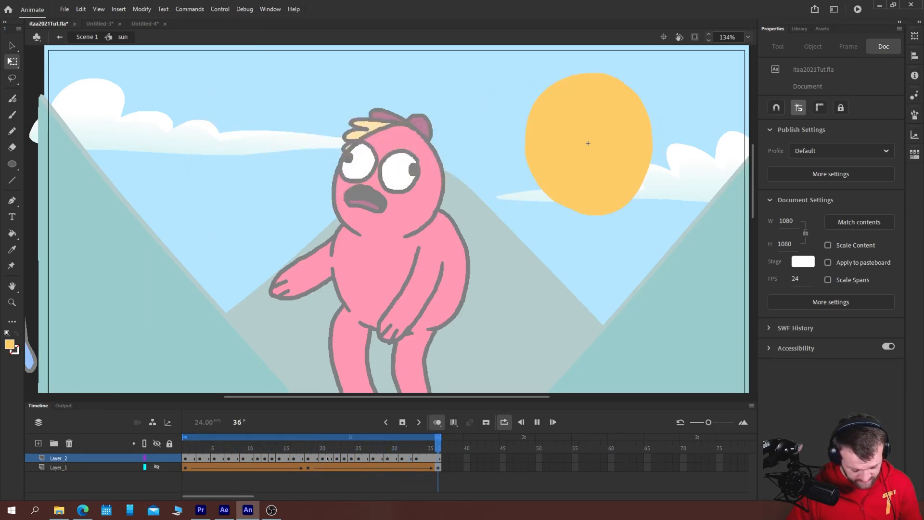
{"action": "left_click", "coordinate": [587, 143]}
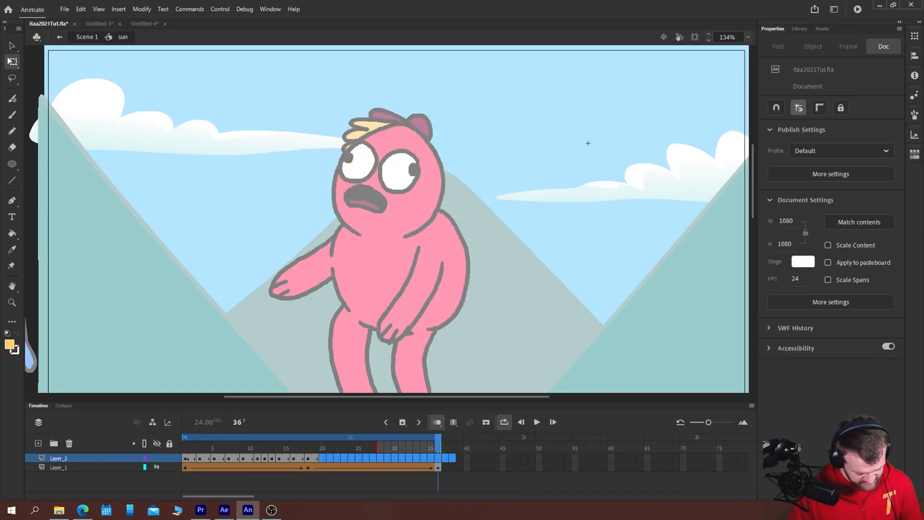
{"action": "left_click", "coordinate": [535, 422]}
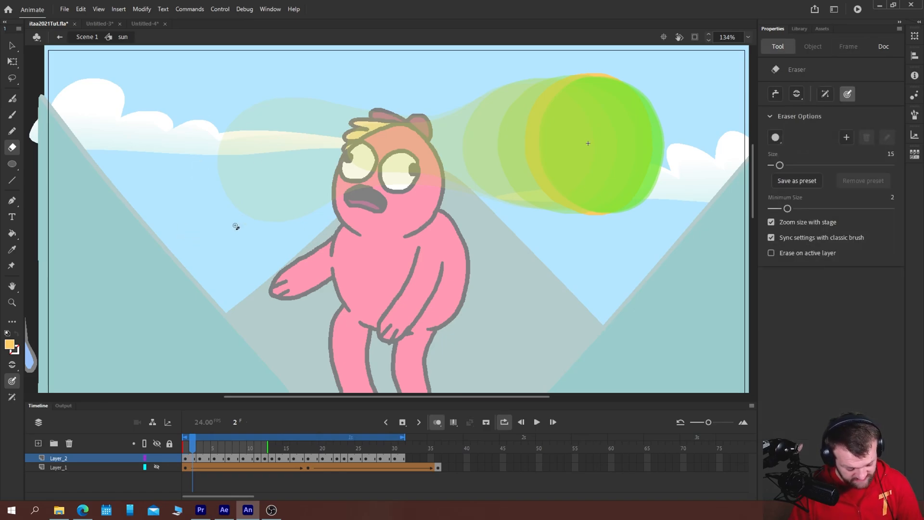
- Sketch triangle and circle doodles, then play the morph once with Loop off
{"action": "left_click", "coordinate": [11, 115]}
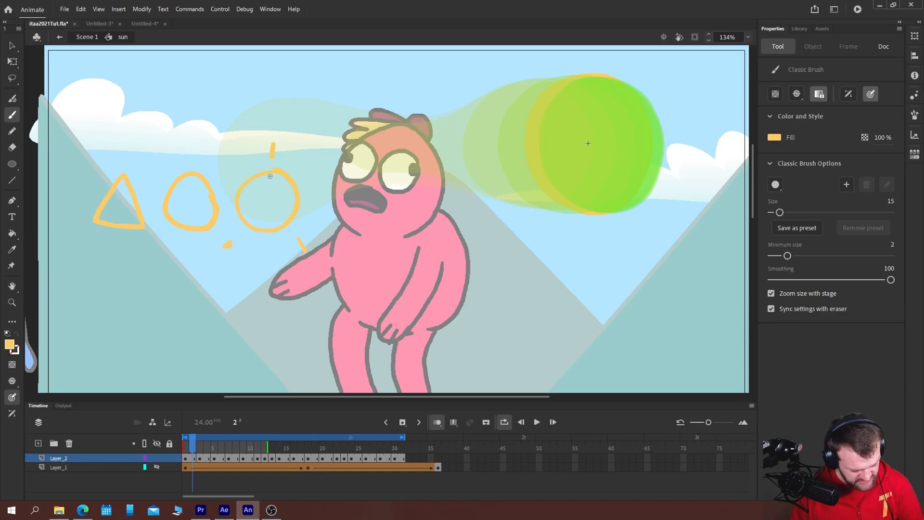
{"action": "left_click", "coordinate": [883, 46]}
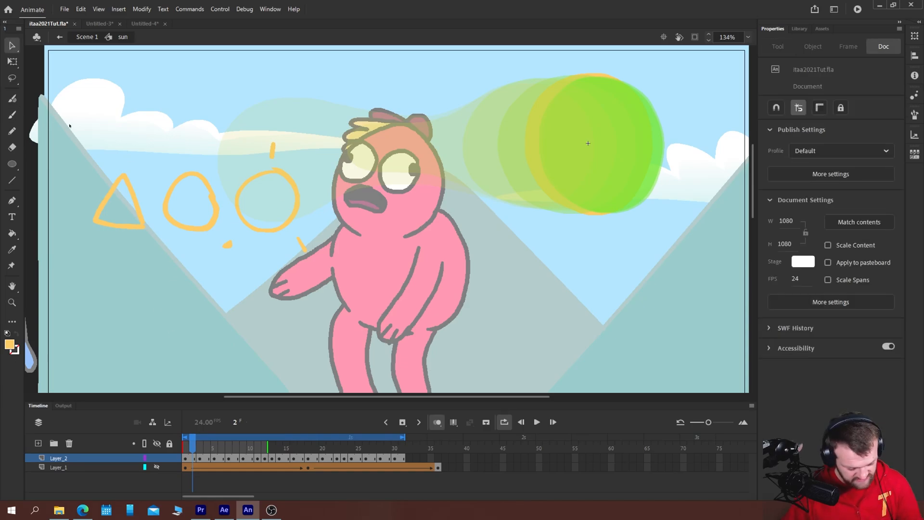
{"action": "left_click", "coordinate": [535, 422]}
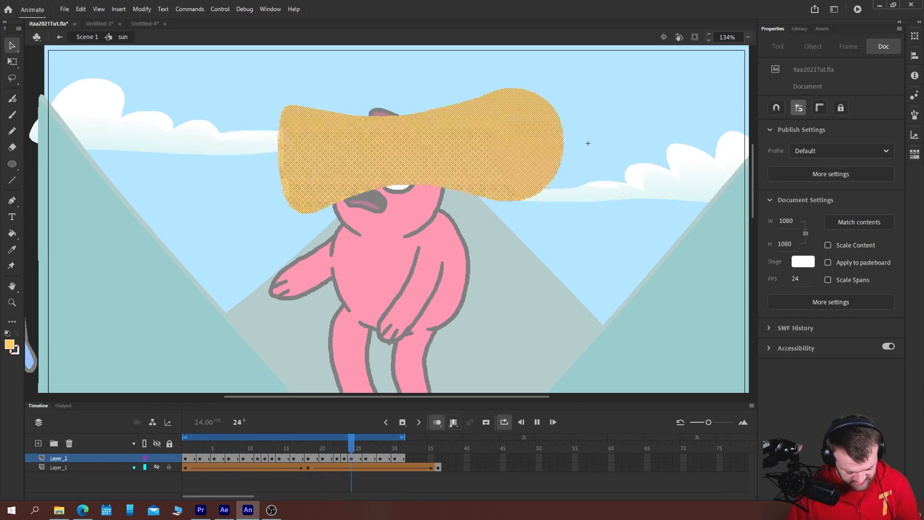
{"action": "left_click", "coordinate": [400, 437]}
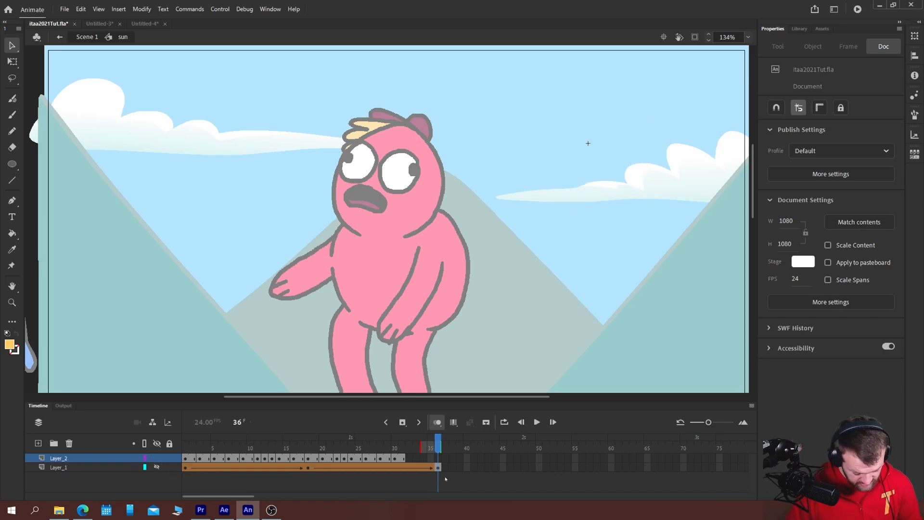
- Select all of Layer_2's sun morph frames and copy them
{"action": "left_click", "coordinate": [409, 448]}
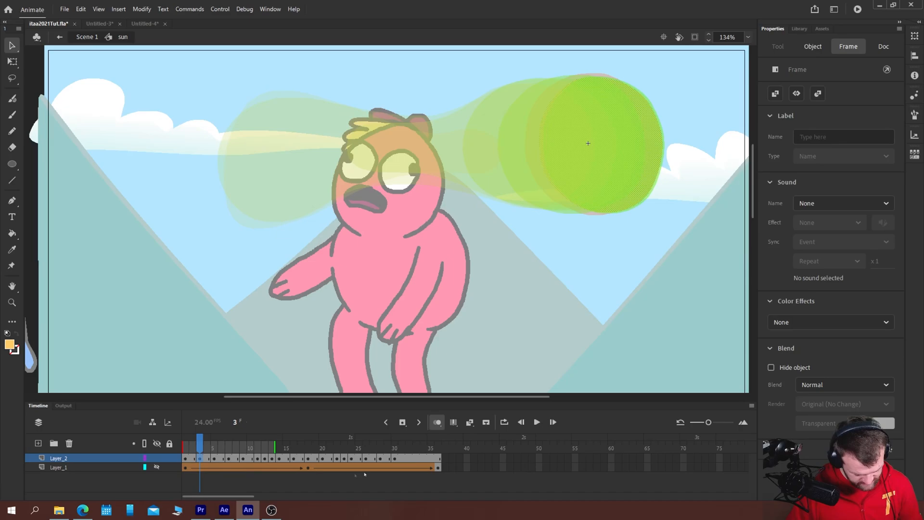
{"action": "right_click", "coordinate": [438, 465]}
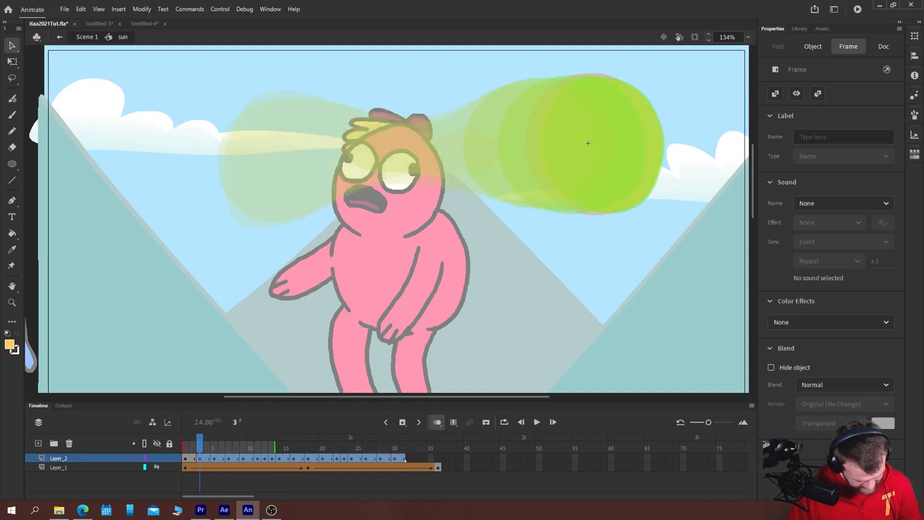
{"action": "left_click", "coordinate": [229, 439]}
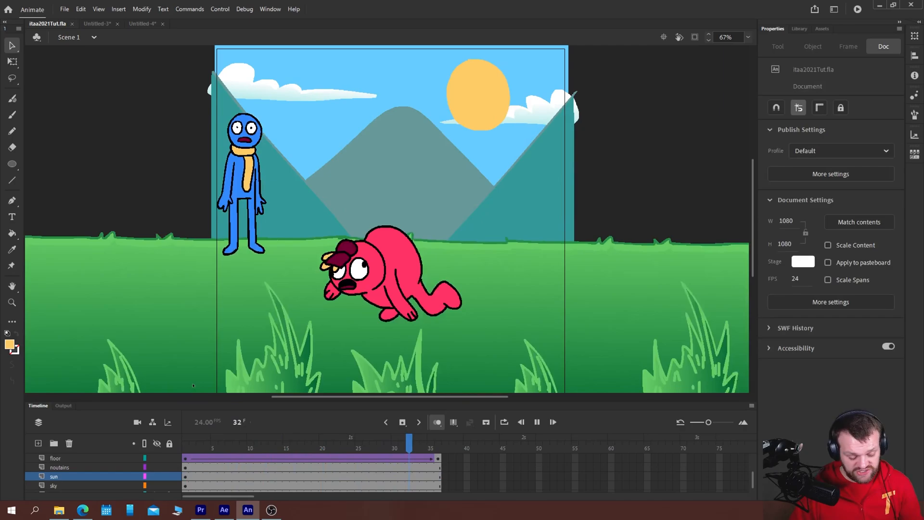
- Paste the sun morph frames into Scene 1's sun layer and play the loop
{"action": "left_click", "coordinate": [350, 438]}
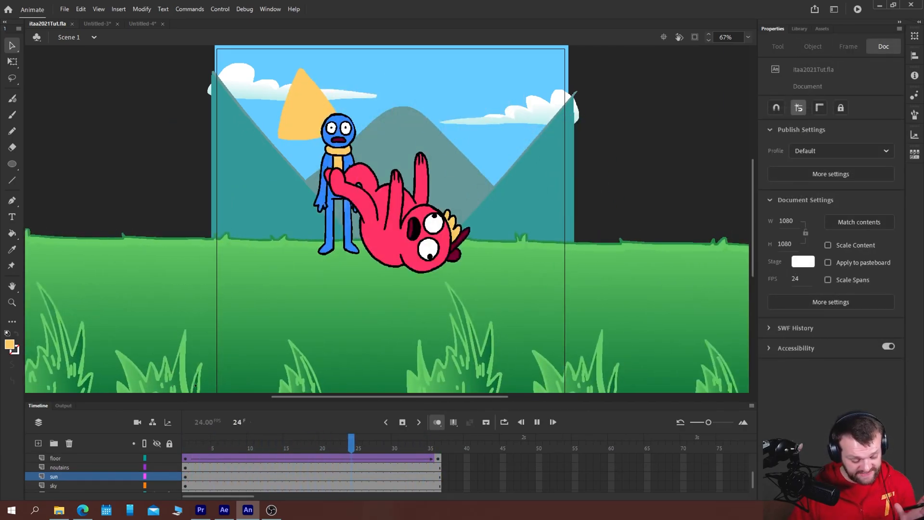